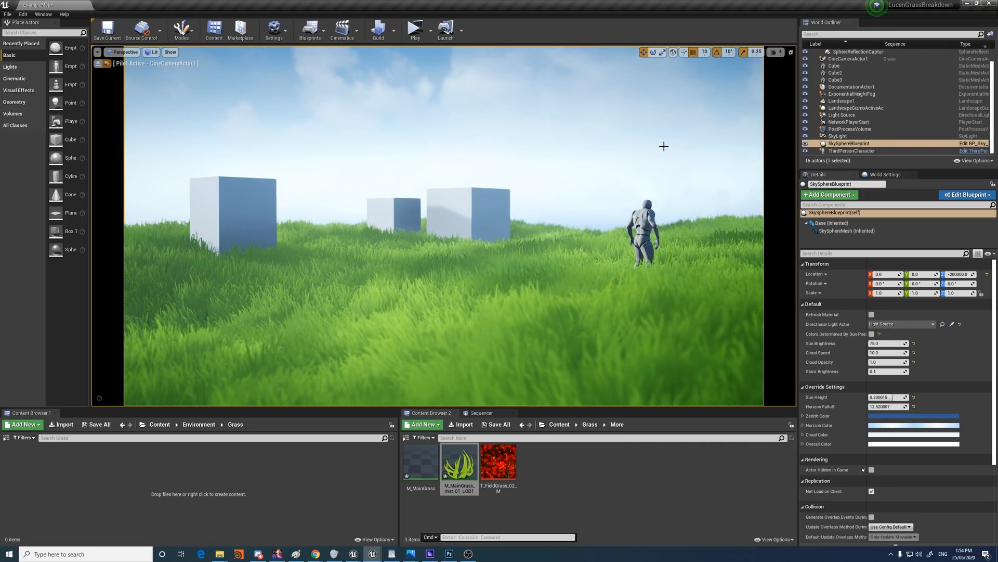
pyautogui.moveTo(459, 462)
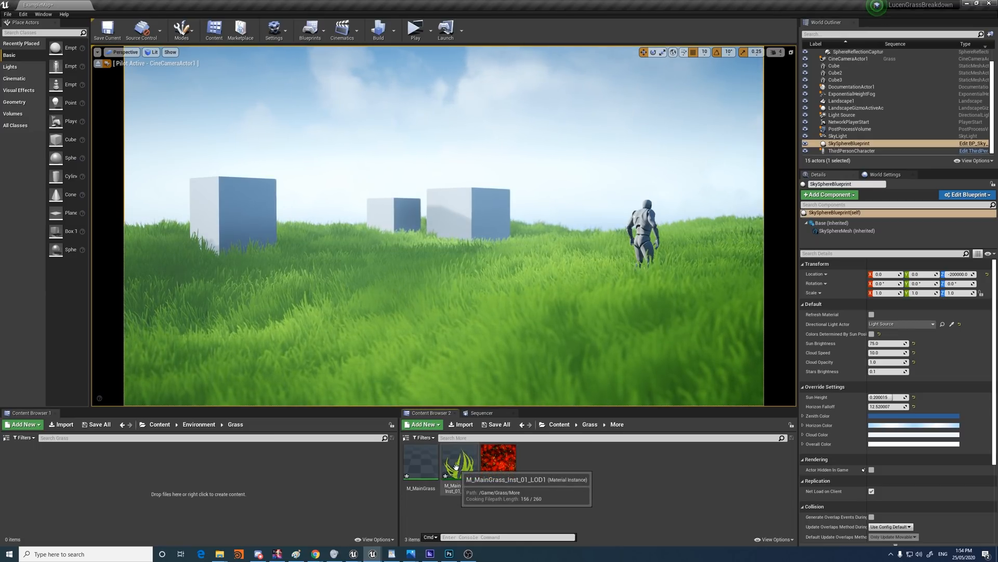
# - Open M_MainGrass_Inst_01_LOD1 from Content Browser 2 and scroll through its parameters
pyautogui.doubleClick(453, 456)
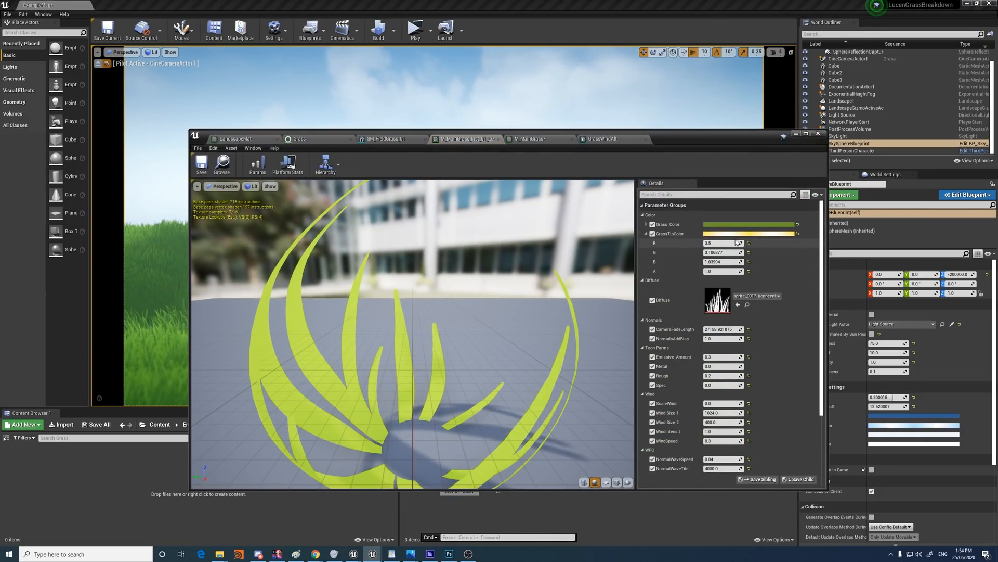
pyautogui.scroll(-3)
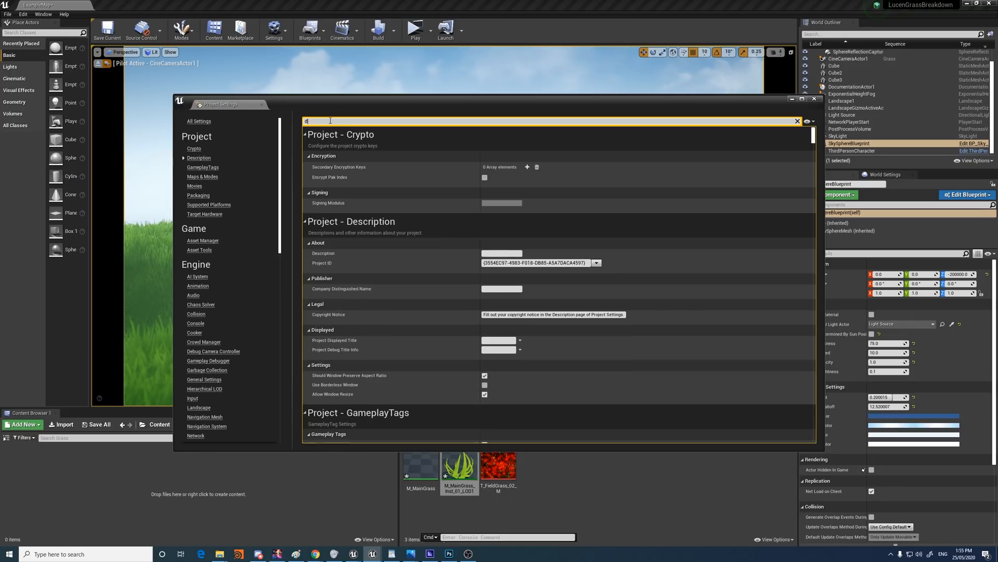
# - Search Project Settings for 'forwa', tick Forward Shading under Rendering, and close the window
pyautogui.write('distance')
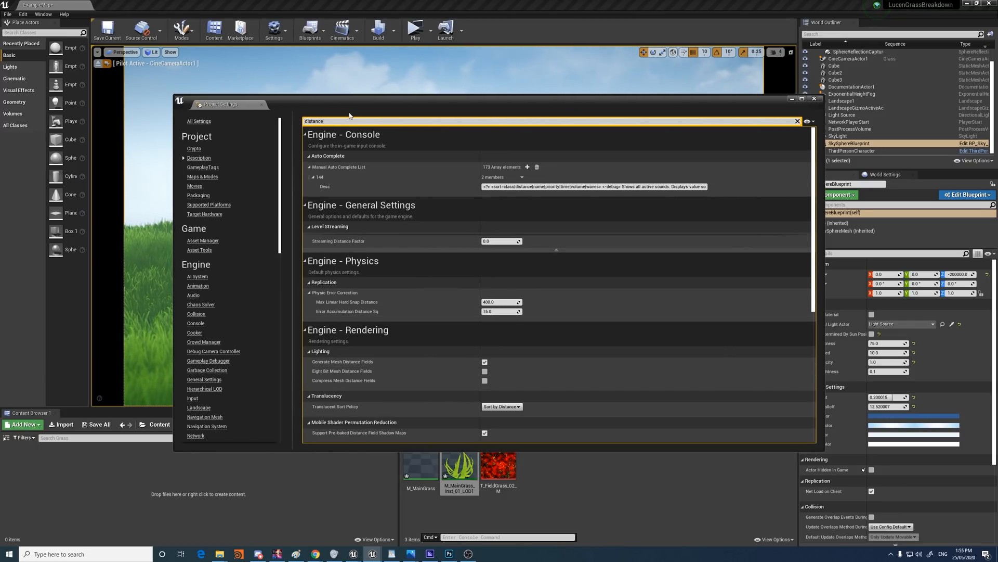
pyautogui.write('static light')
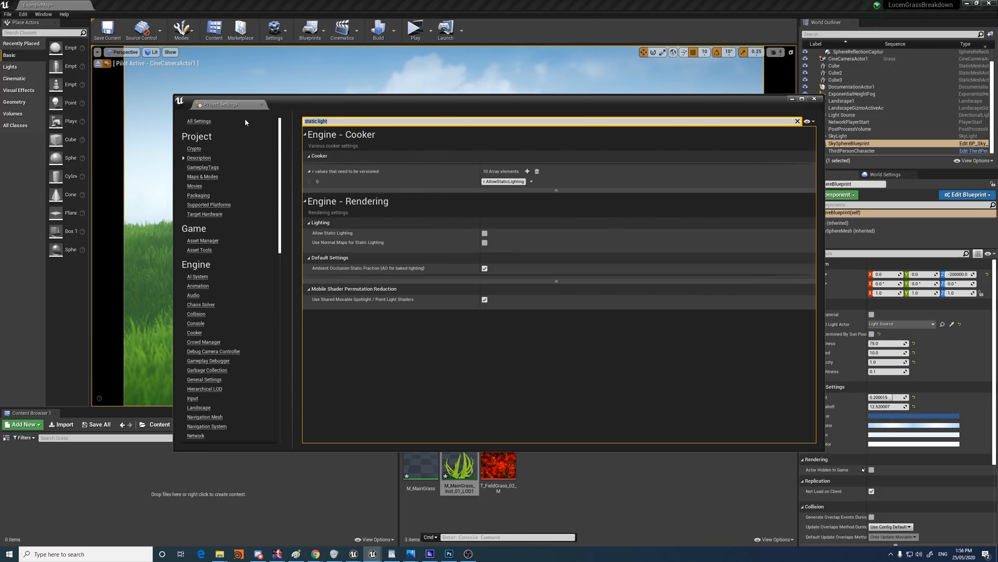
pyautogui.write('forwa')
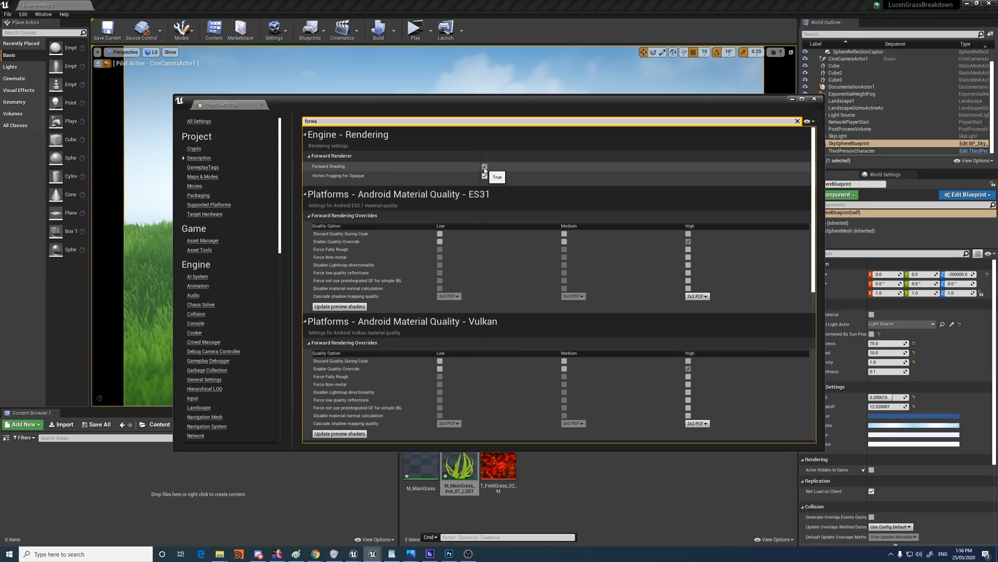
pyautogui.click(485, 167)
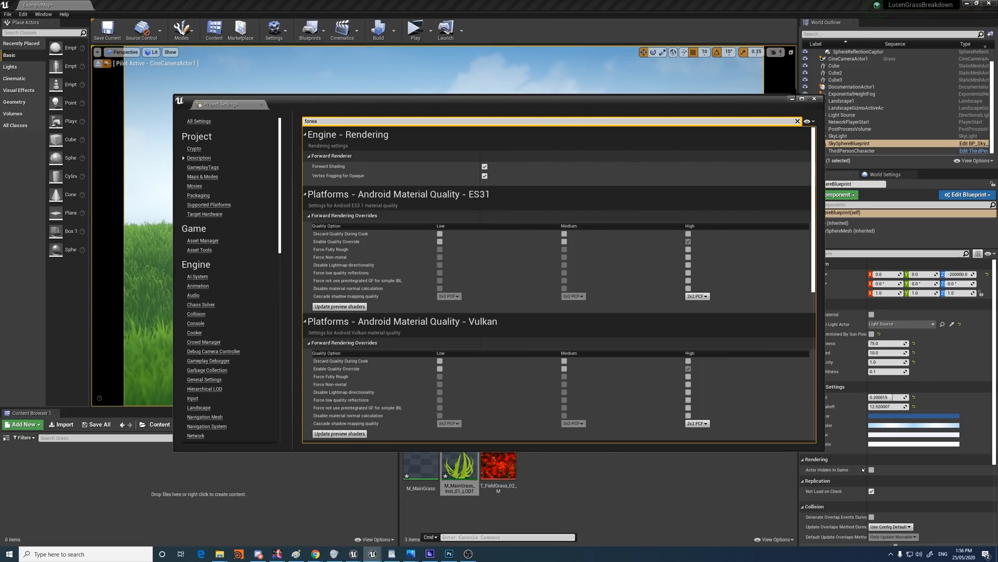
pyautogui.click(815, 99)
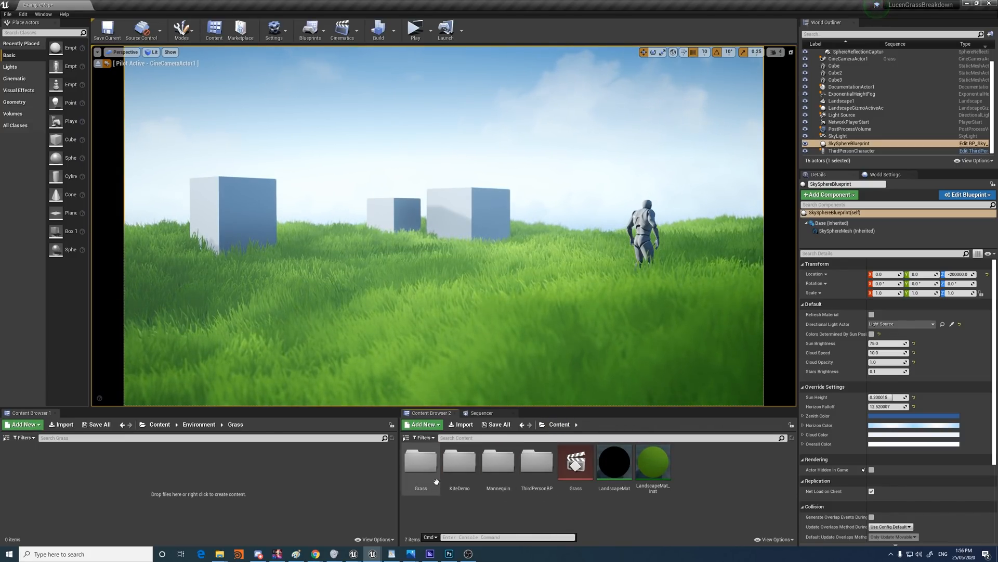
# - Browse to Content > Grass and open SM_FieldGrass_01 in the Static Mesh Editor
pyautogui.doubleClick(459, 461)
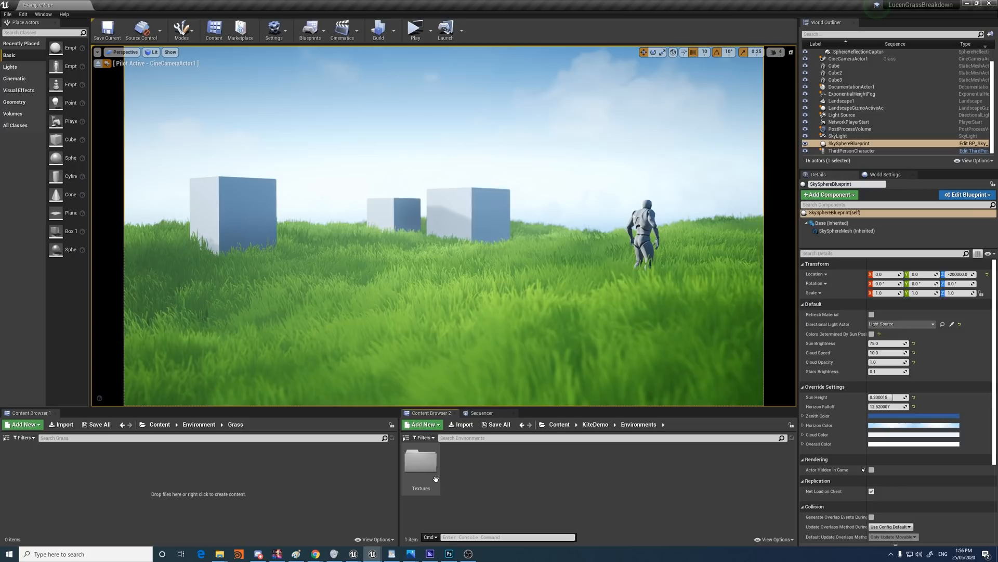
pyautogui.click(559, 424)
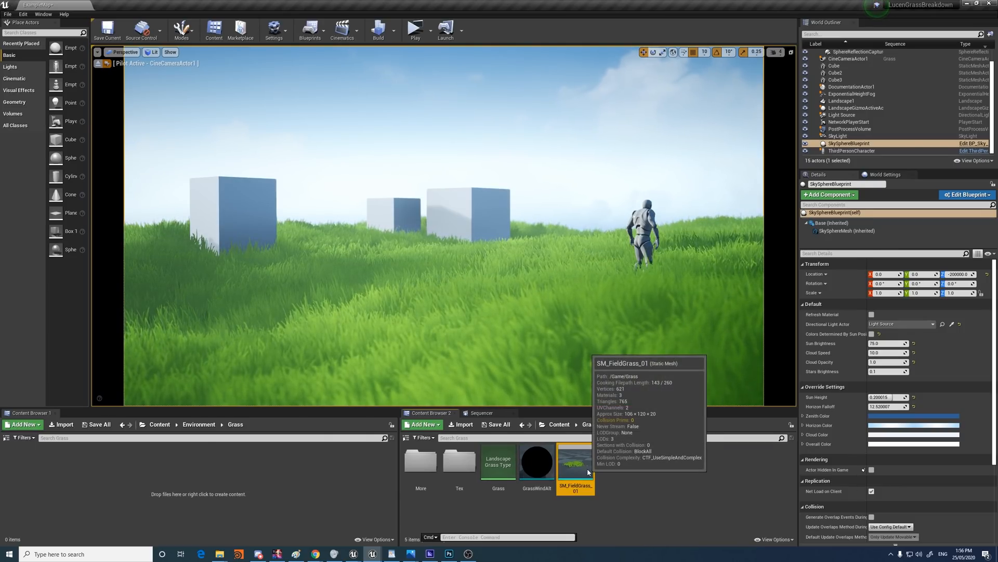
pyautogui.doubleClick(574, 461)
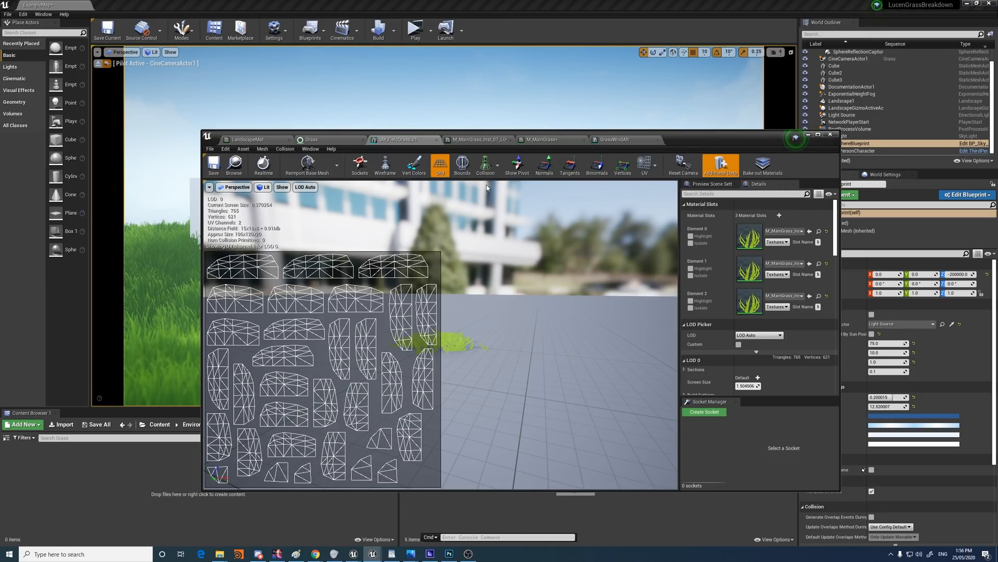
pyautogui.moveTo(514, 249)
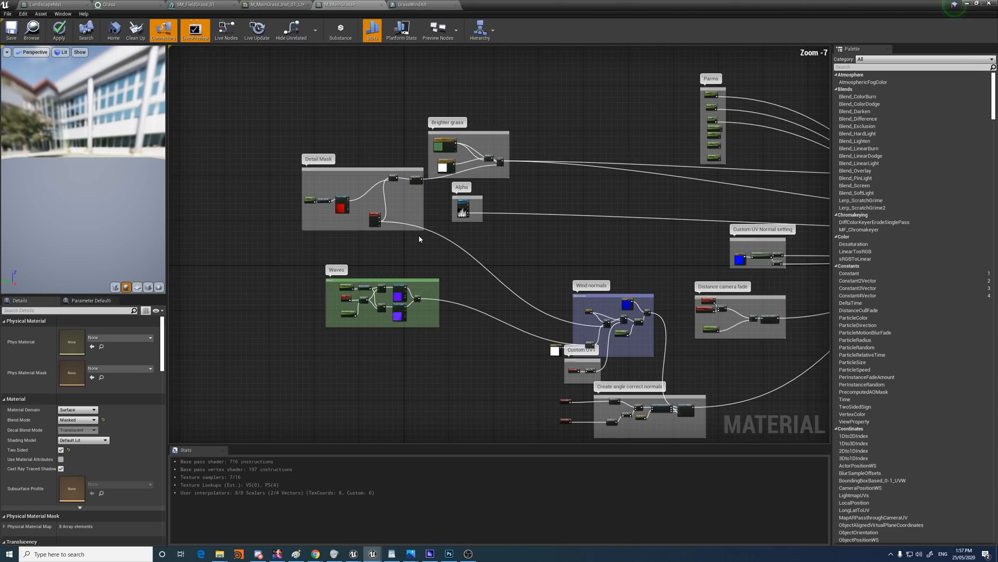
# - Zoom out the M_MainGrass graph to show the detail mask, wave and wind normal groups
pyautogui.scroll(-3)
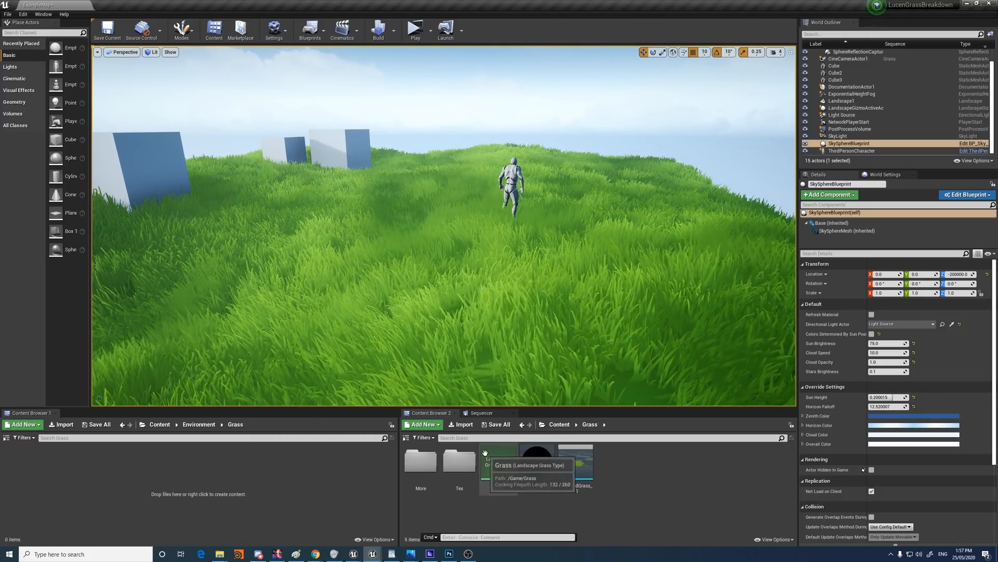
# - Open the Grass Landscape Grass Type asset to view its mesh, density and culling settings
pyautogui.doubleClick(513, 458)
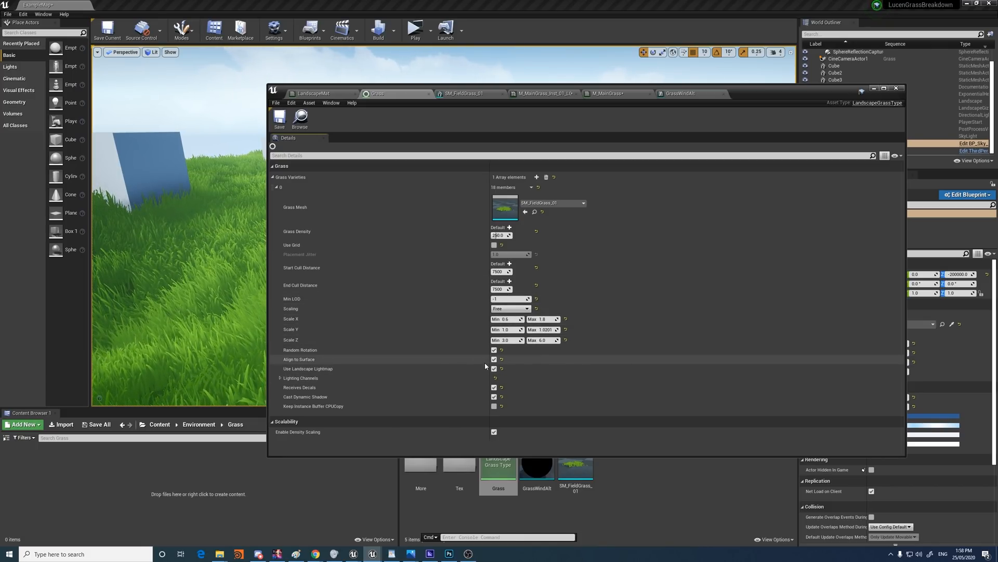
pyautogui.moveTo(494, 360)
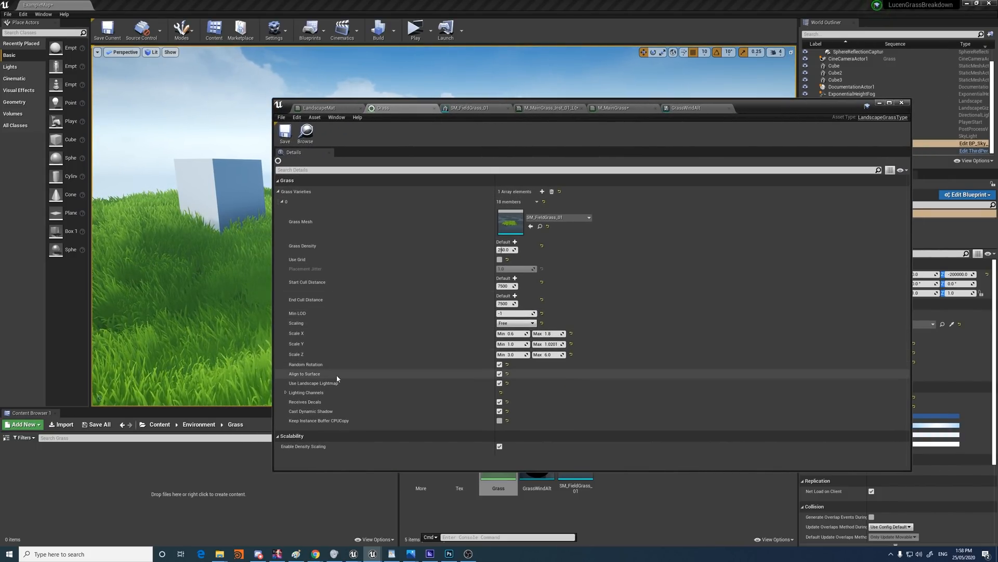
pyautogui.moveTo(371, 393)
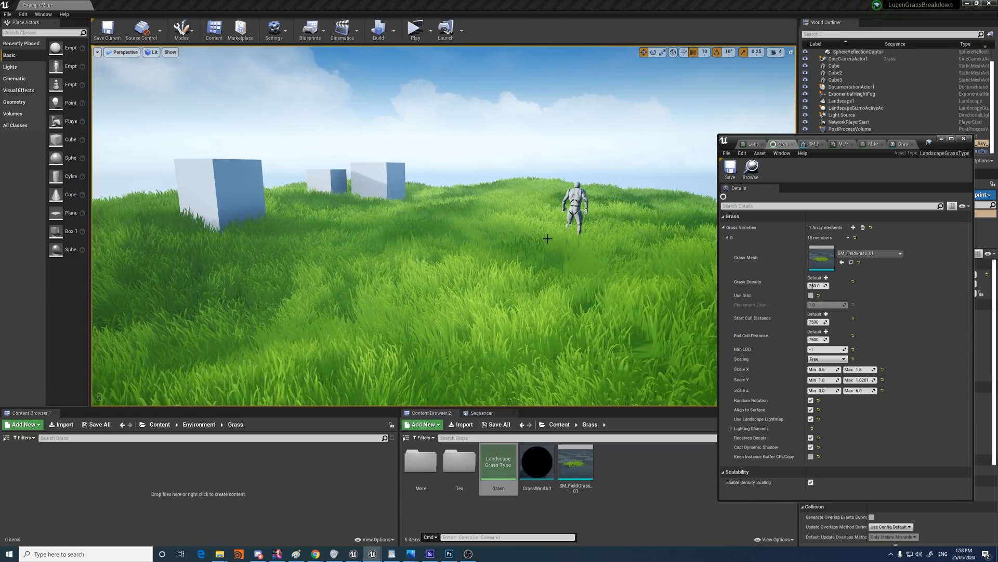
# - Move the grass type window aside and select Light Source in the World Outliner
pyautogui.click(811, 446)
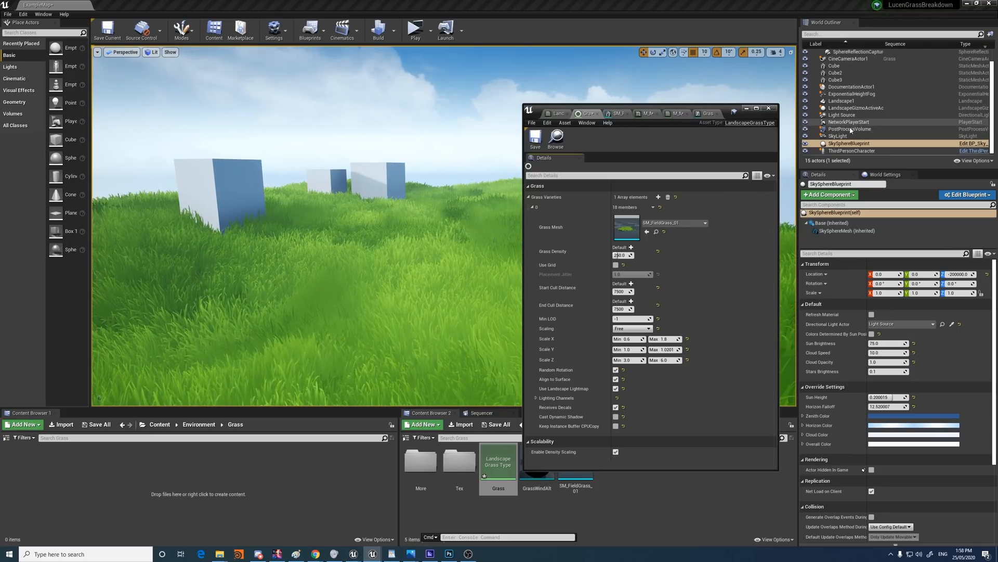
pyautogui.click(842, 114)
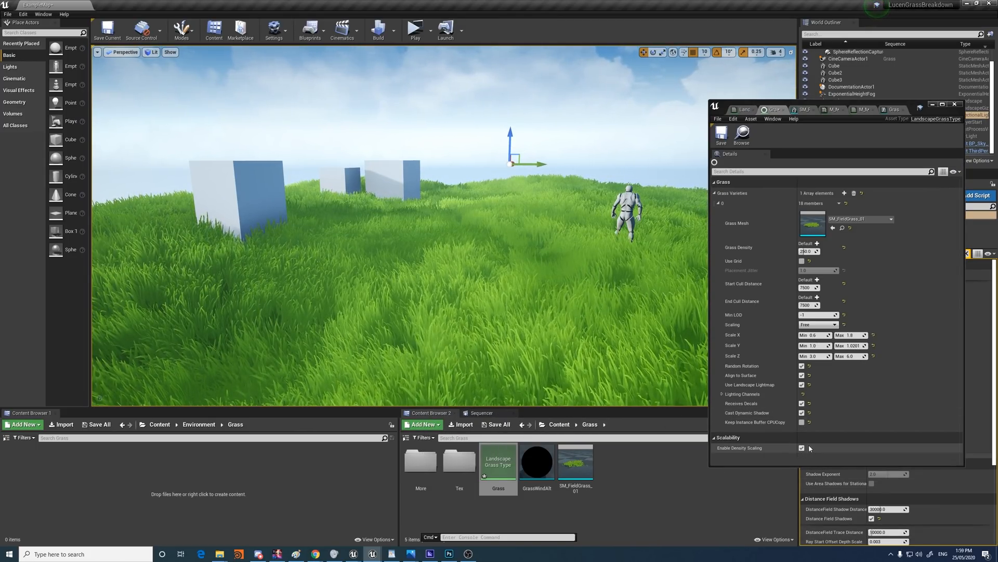
# - Close the Grass asset window and filter the Light Source details with 'shado'
pyautogui.click(801, 447)
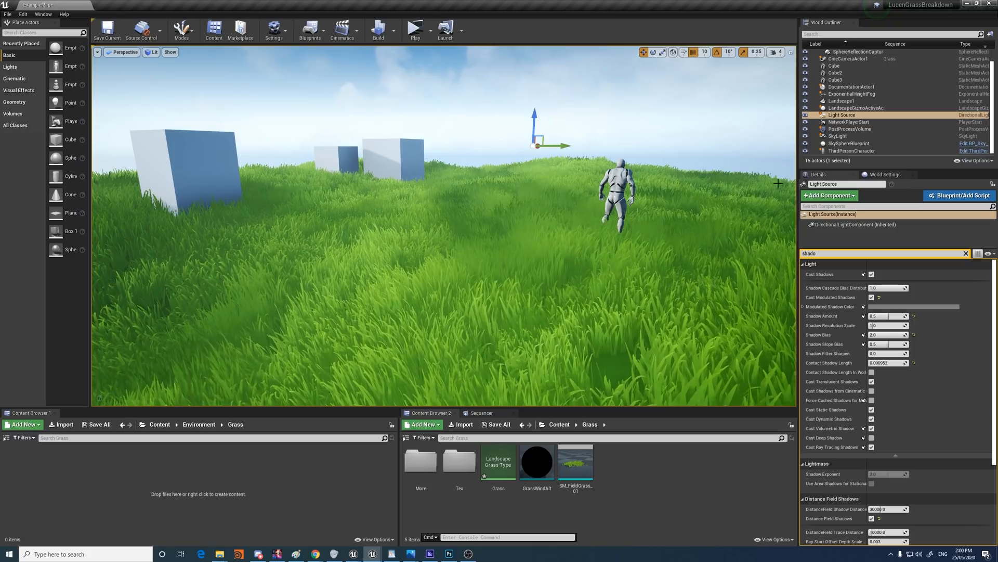
pyautogui.click(842, 101)
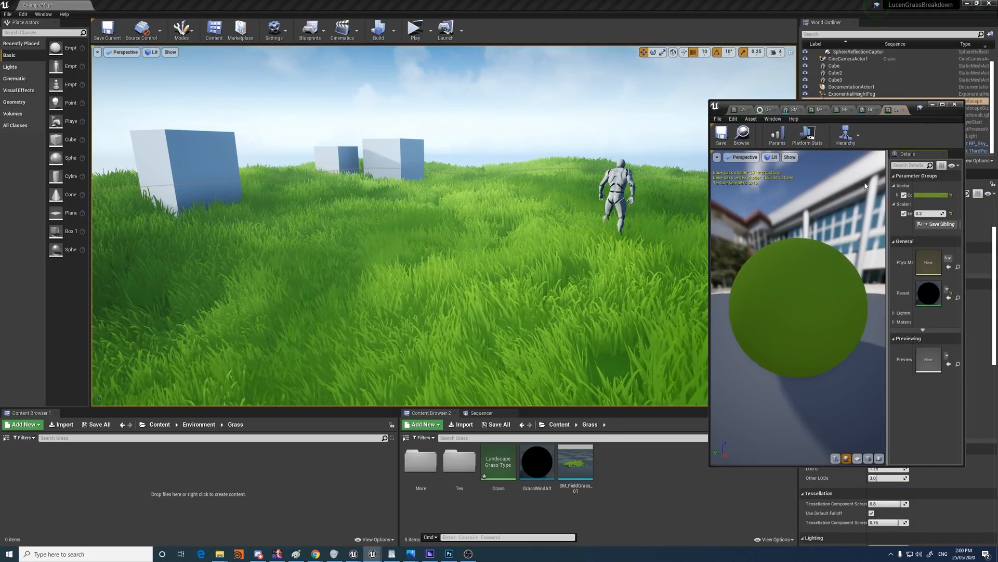
pyautogui.click(944, 104)
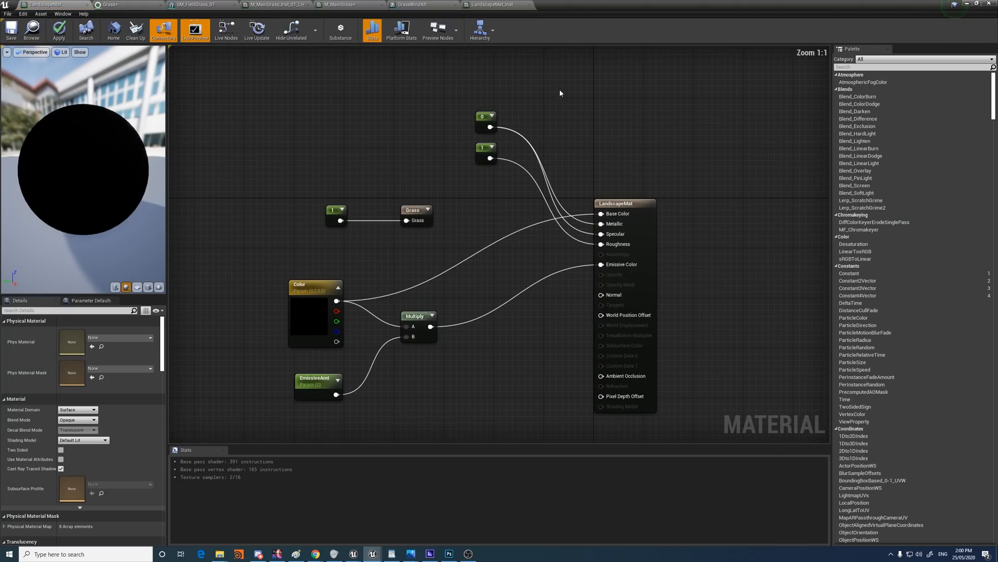
pyautogui.click(485, 122)
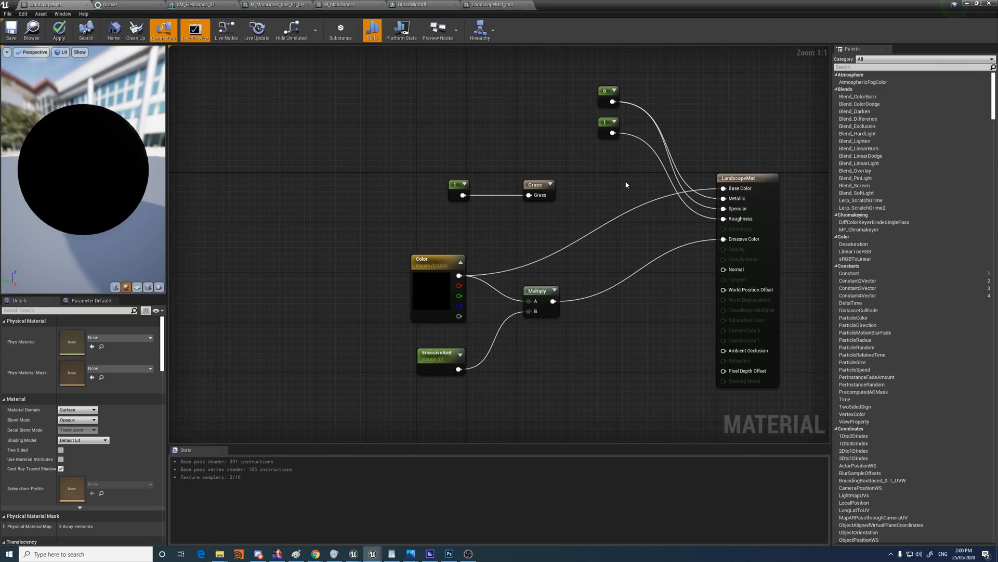
pyautogui.moveTo(495, 181)
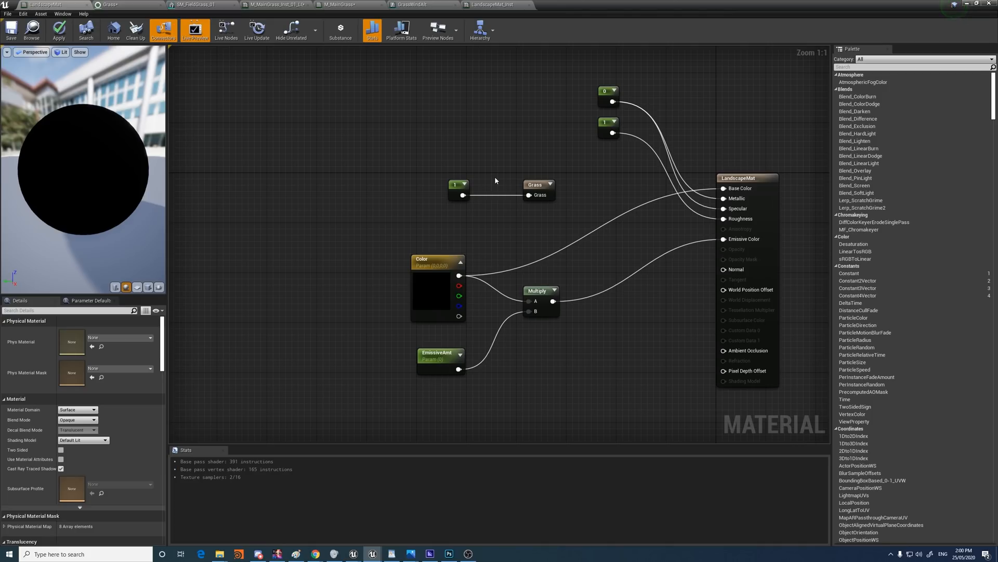
pyautogui.moveTo(460, 166)
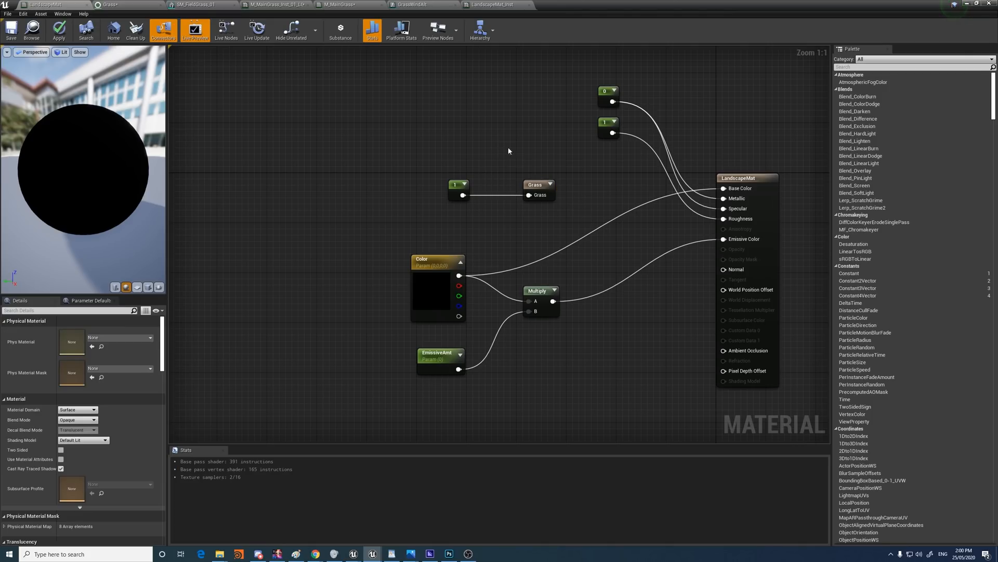
pyautogui.click(538, 184)
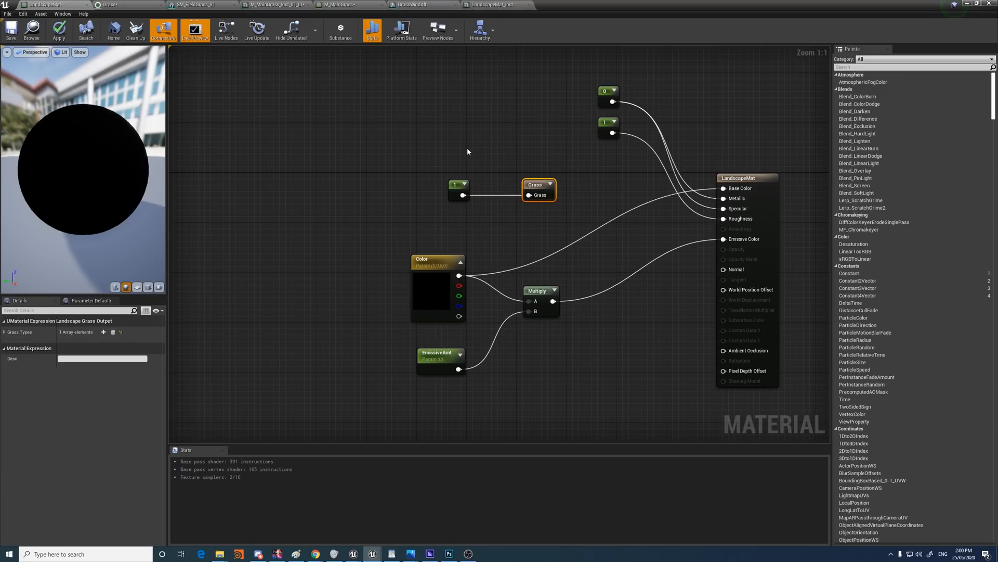
pyautogui.click(457, 185)
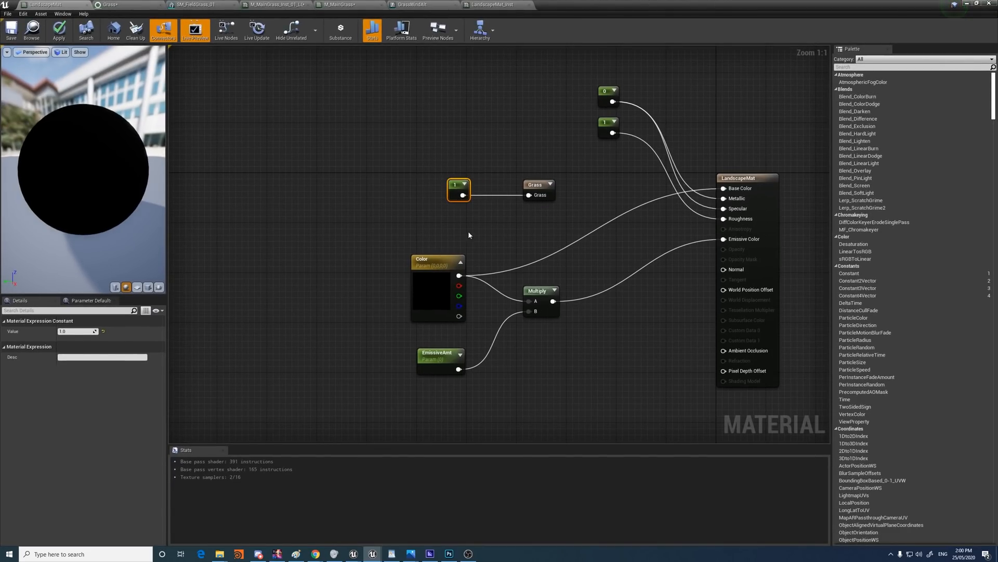
pyautogui.moveTo(535, 89)
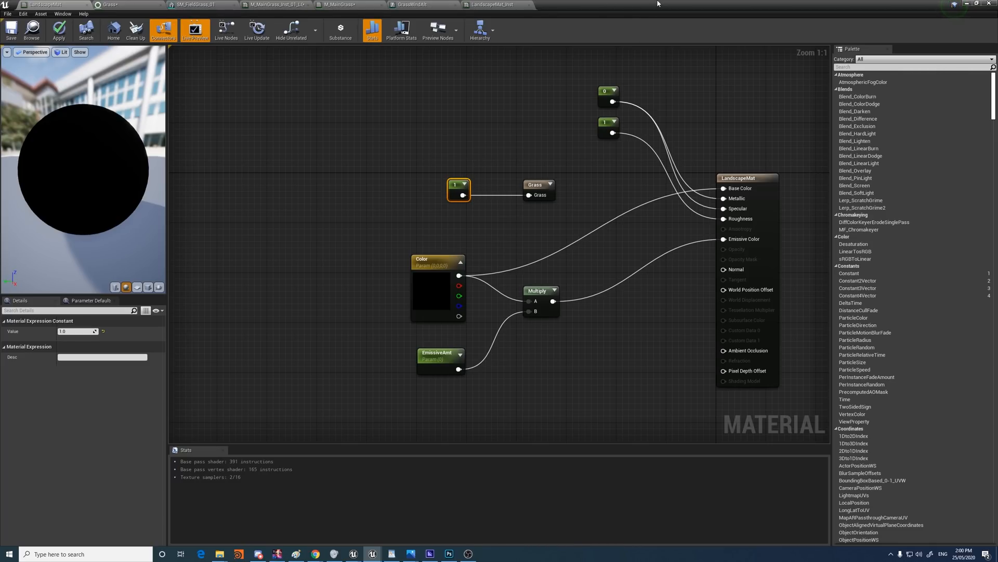
pyautogui.click(431, 182)
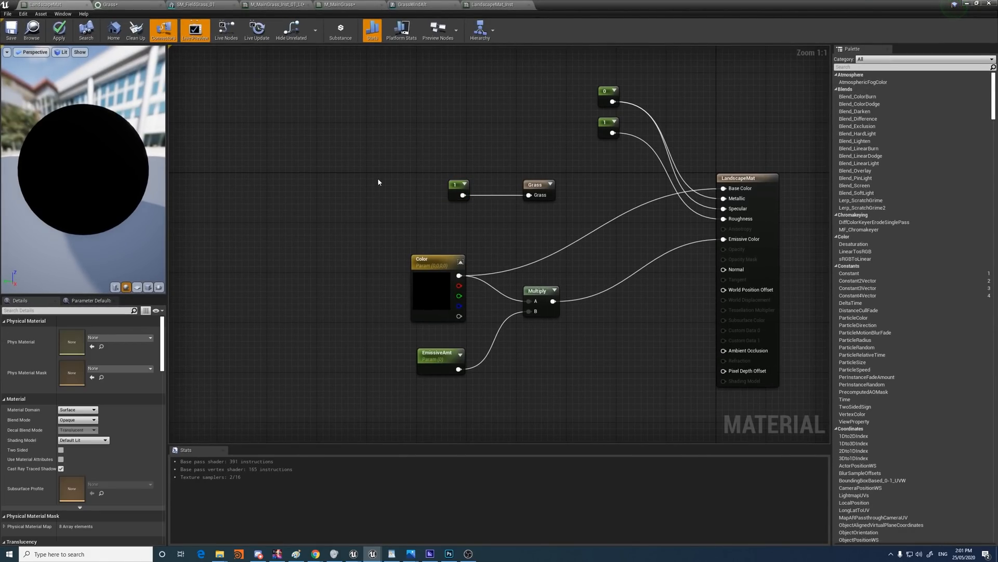
pyautogui.write('Landscap')
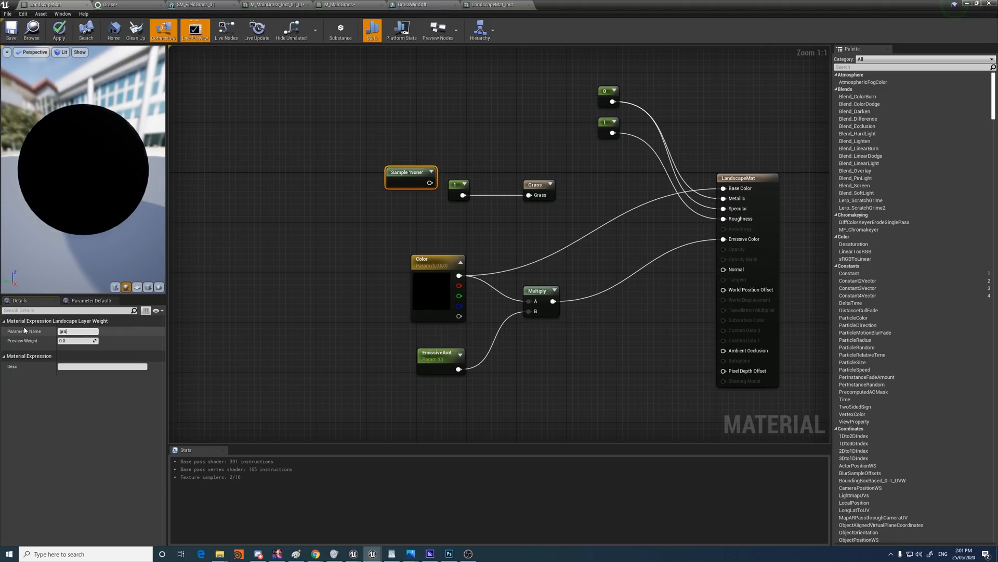
pyautogui.write('grass')
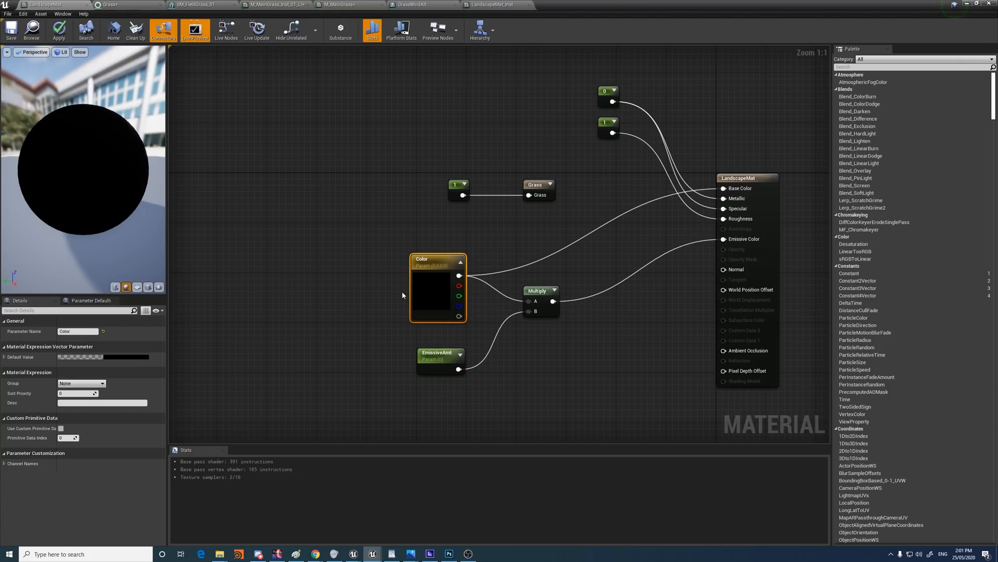
pyautogui.click(540, 290)
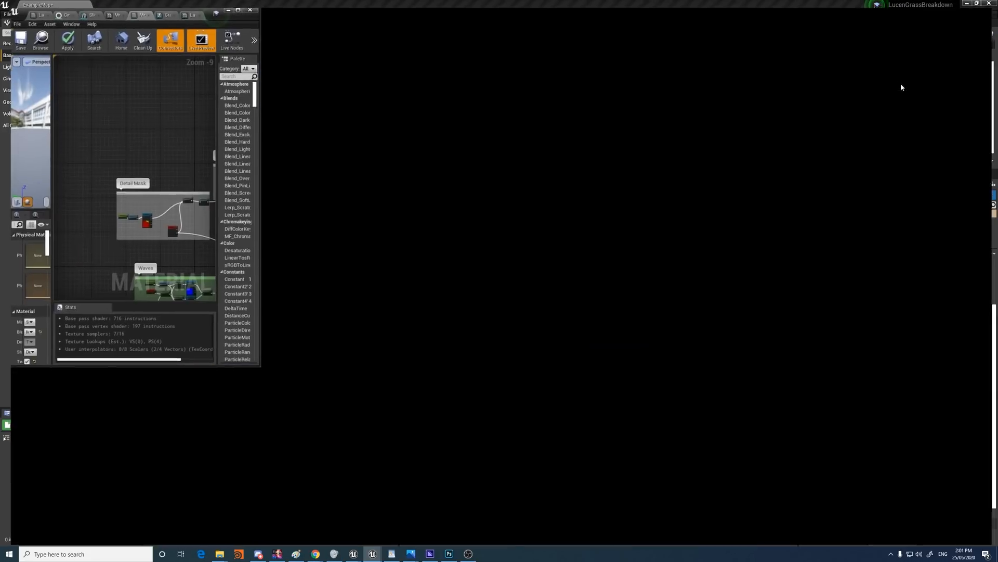
# - Switch to the M_MainGrass graph, select the Spec parameter node and zoom around the Parms group
pyautogui.click(985, 5)
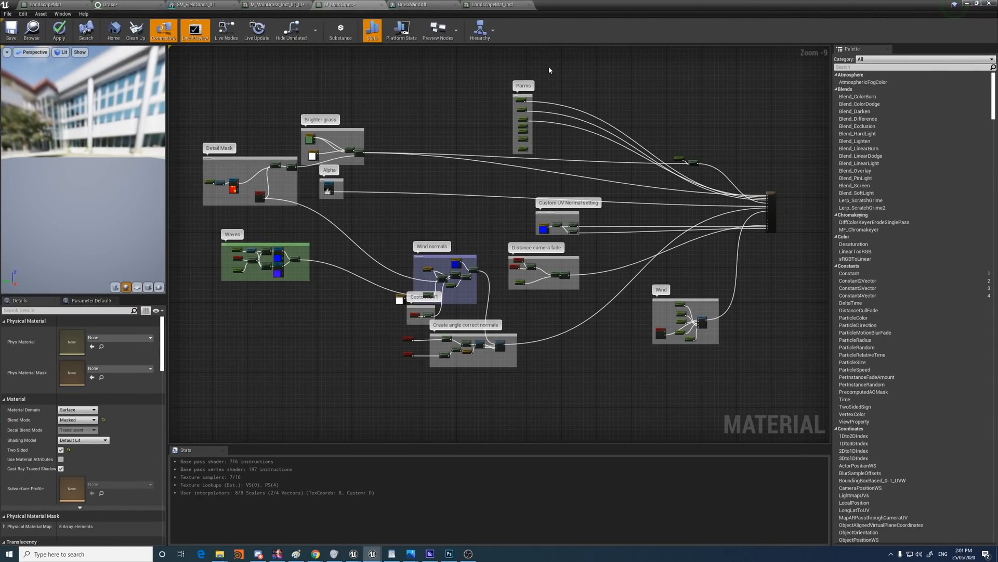
pyautogui.moveTo(288, 105)
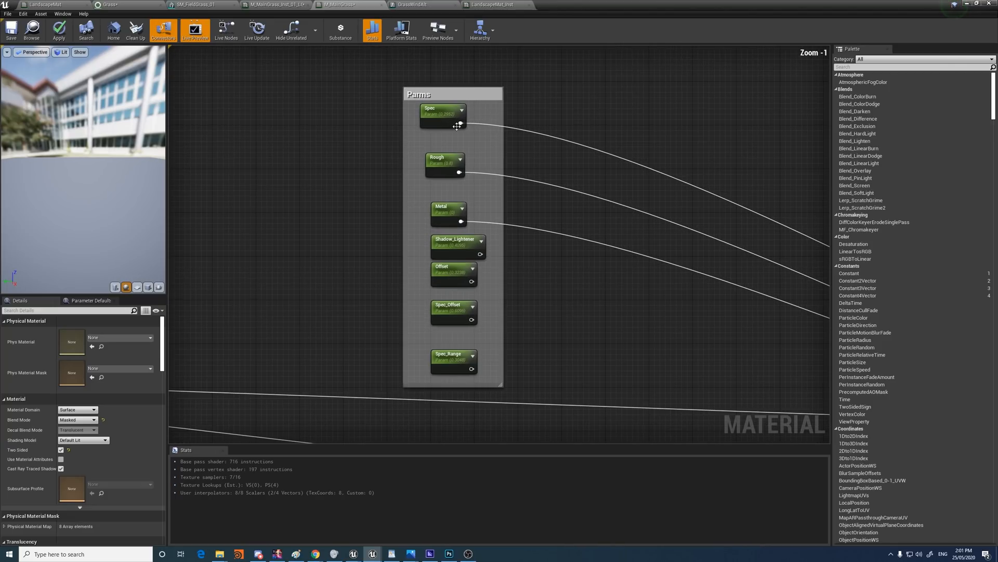
pyautogui.moveTo(445, 109)
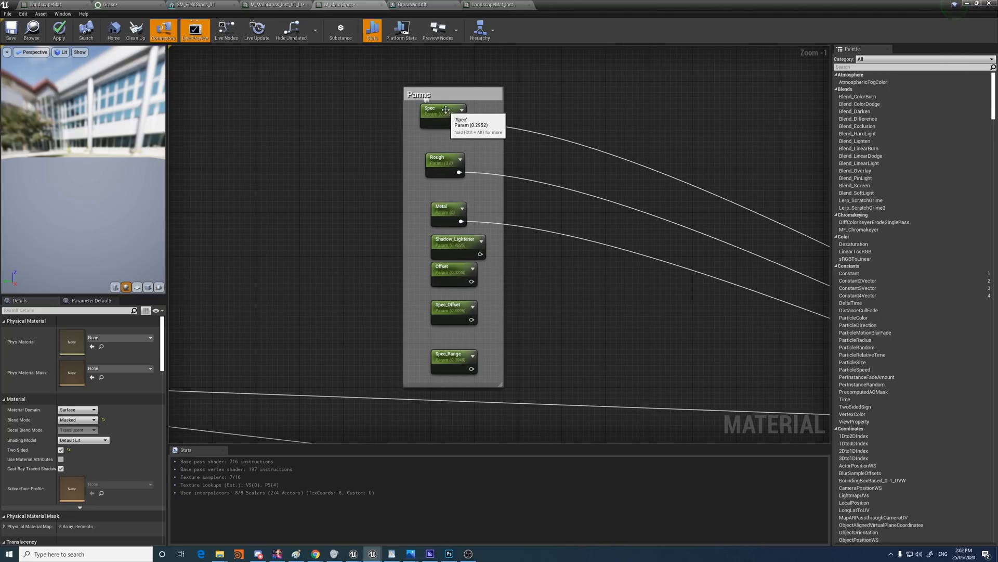
pyautogui.click(439, 108)
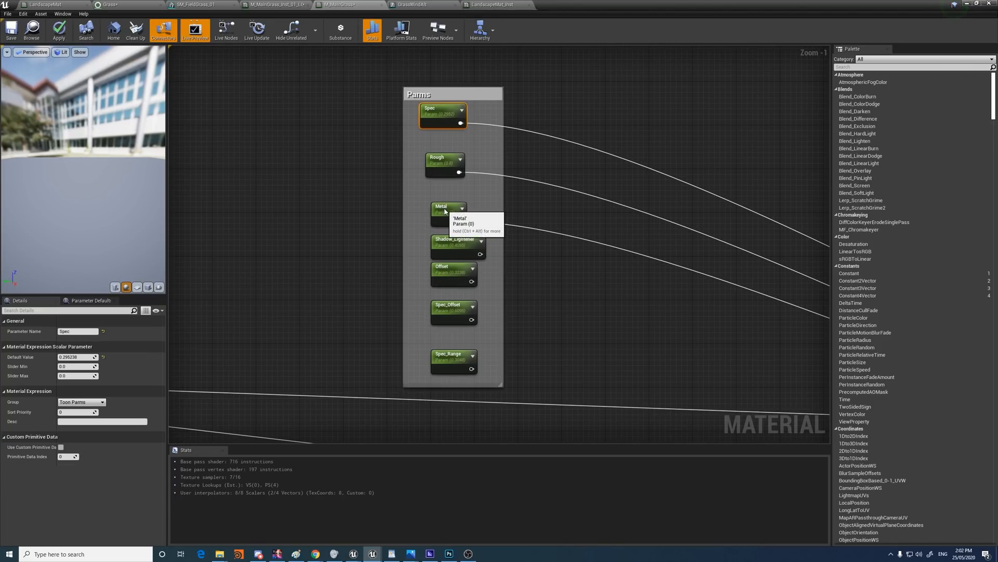
pyautogui.scroll(-3)
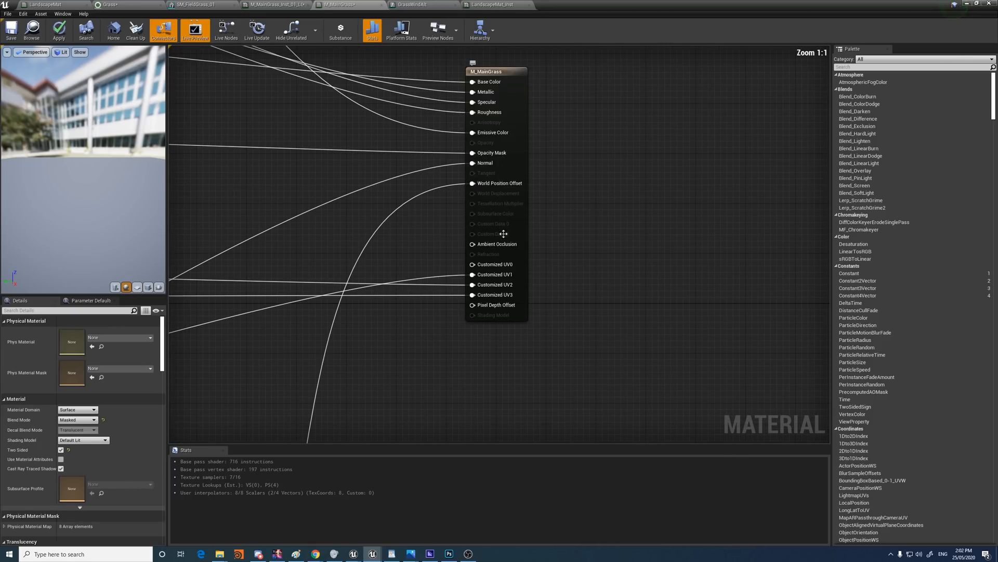
pyautogui.scroll(-3)
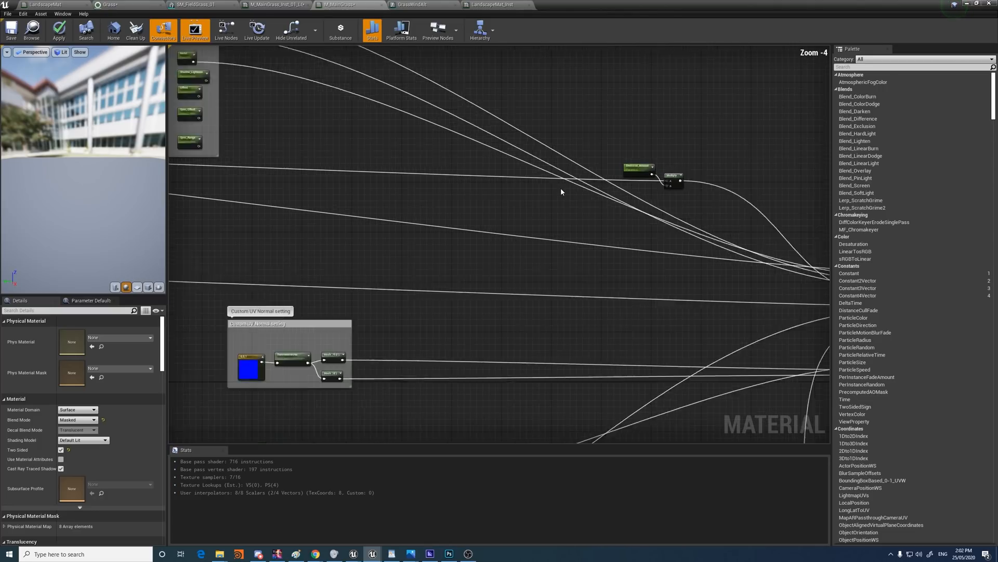
pyautogui.scroll(-3)
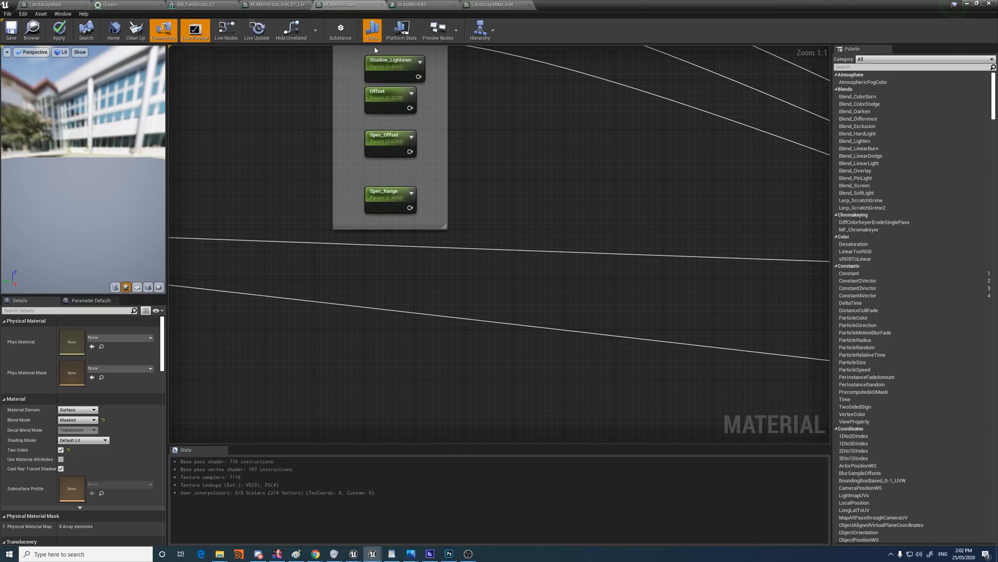
pyautogui.scroll(-3)
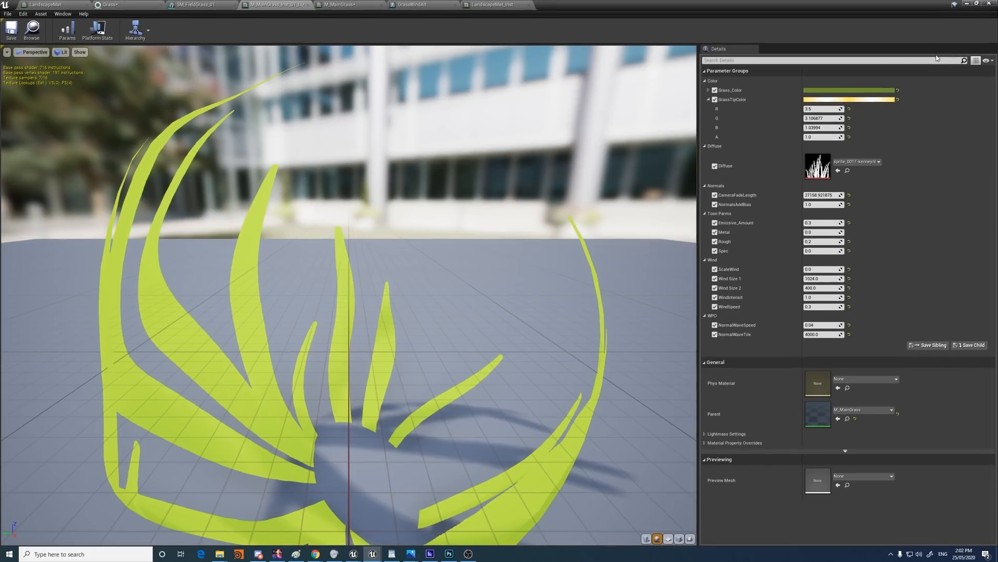
# - Review the grass instance's color, toon and wind parameter groups, then return to M_MainGrass
pyautogui.click(823, 278)
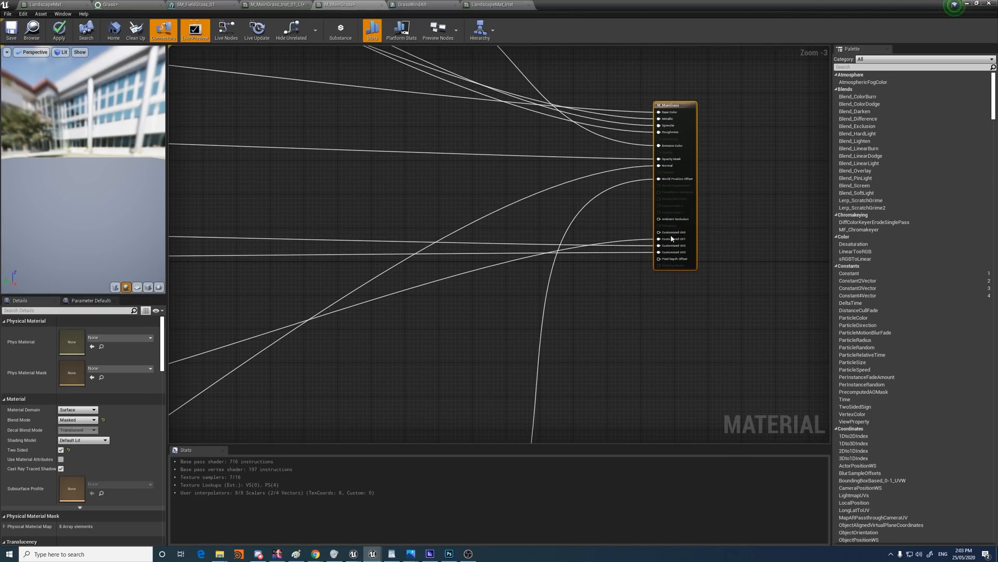
pyautogui.moveTo(638, 229)
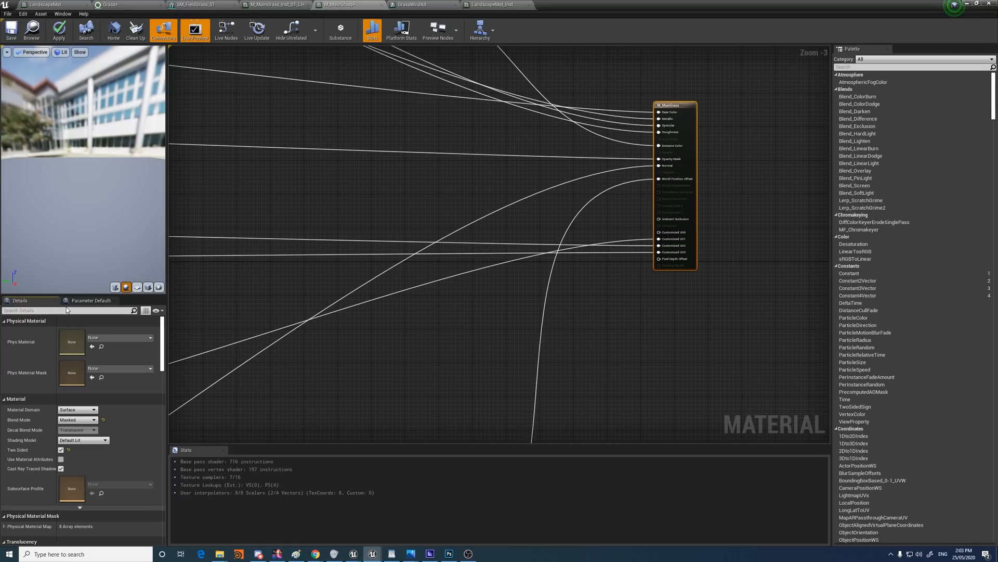
pyautogui.write('UV Normal setting')
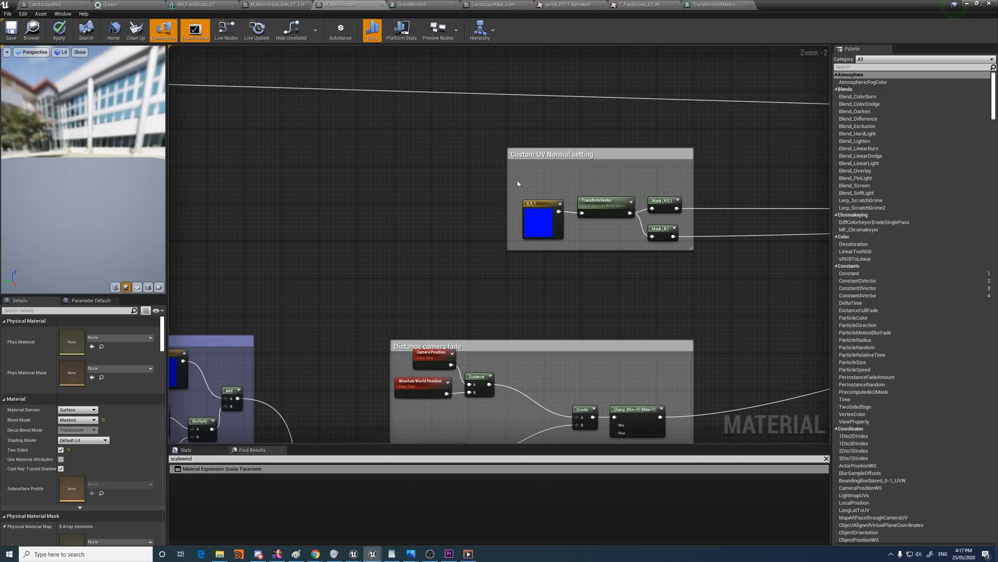
# - Select the TransformVector node in Custom UV Normal setting to check its local-to-world spaces
pyautogui.click(542, 220)
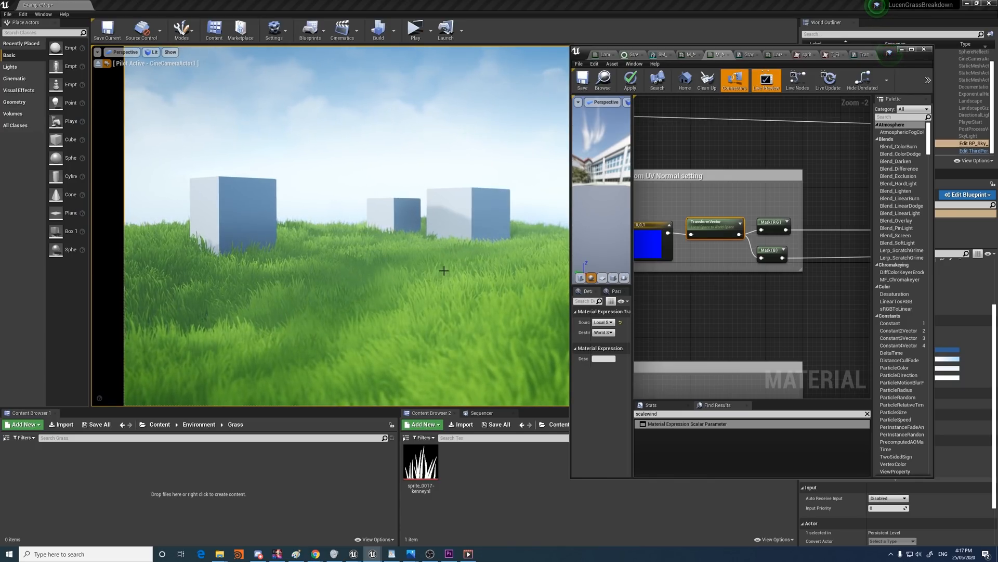
pyautogui.scroll(-3)
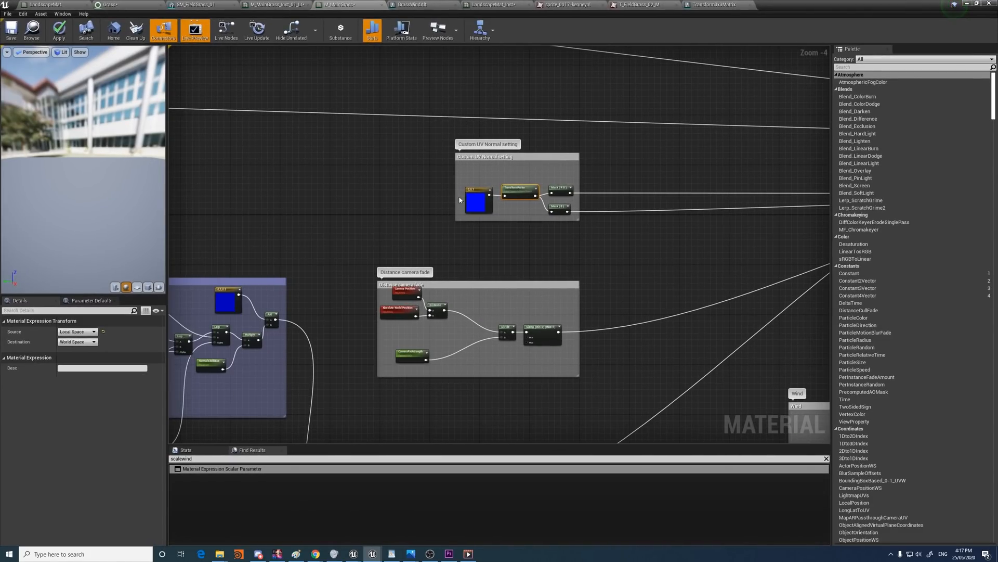
pyautogui.scroll(-3)
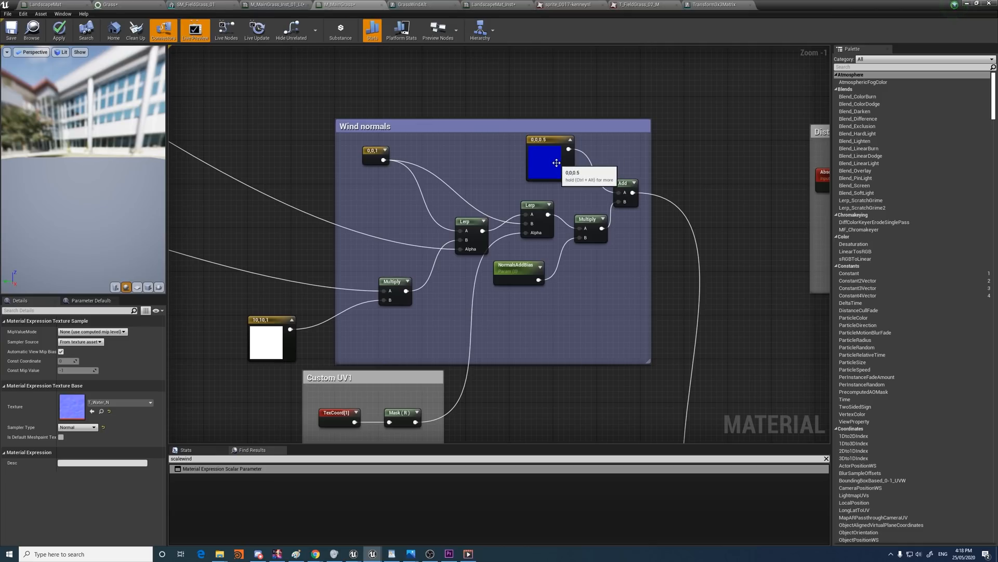
# - Select a node in the Wind normals group and scroll to review where scalewind is used
pyautogui.click(550, 140)
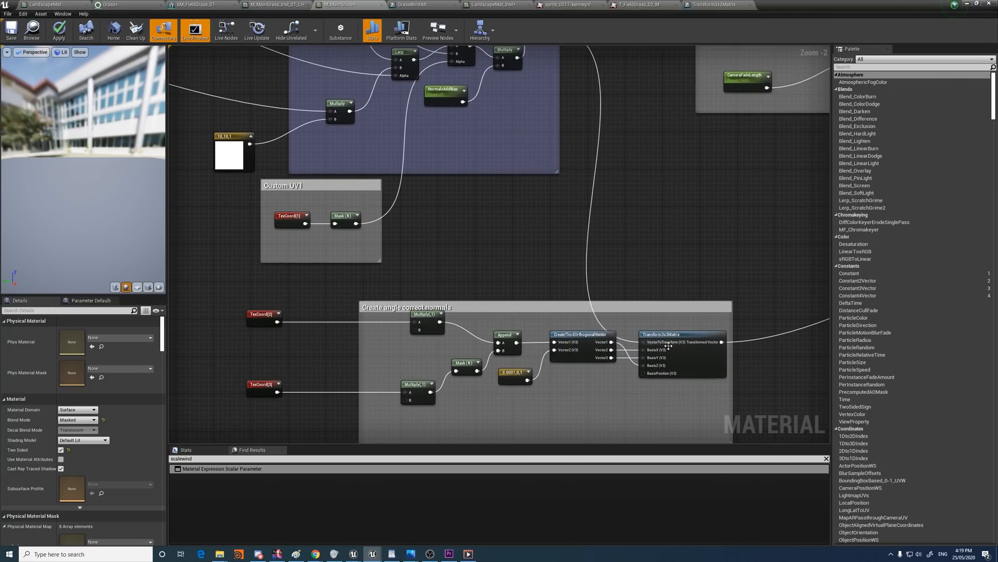
pyautogui.moveTo(701, 269)
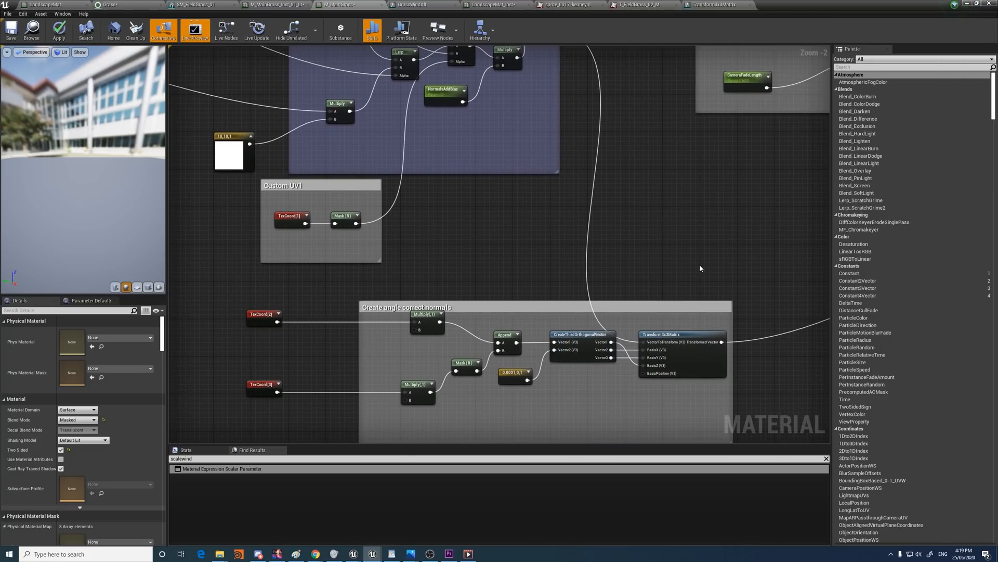
pyautogui.scroll(-3)
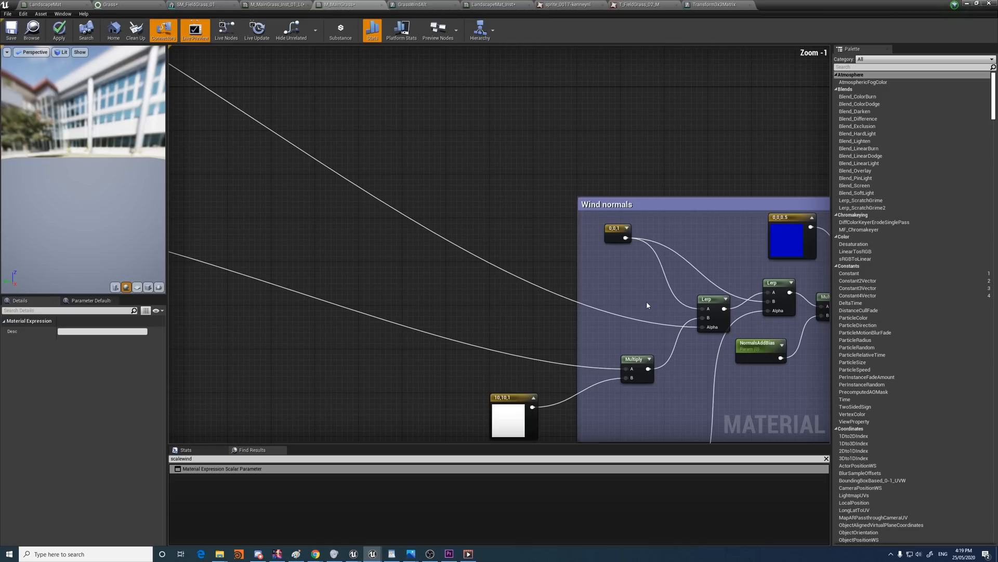
pyautogui.scroll(-3)
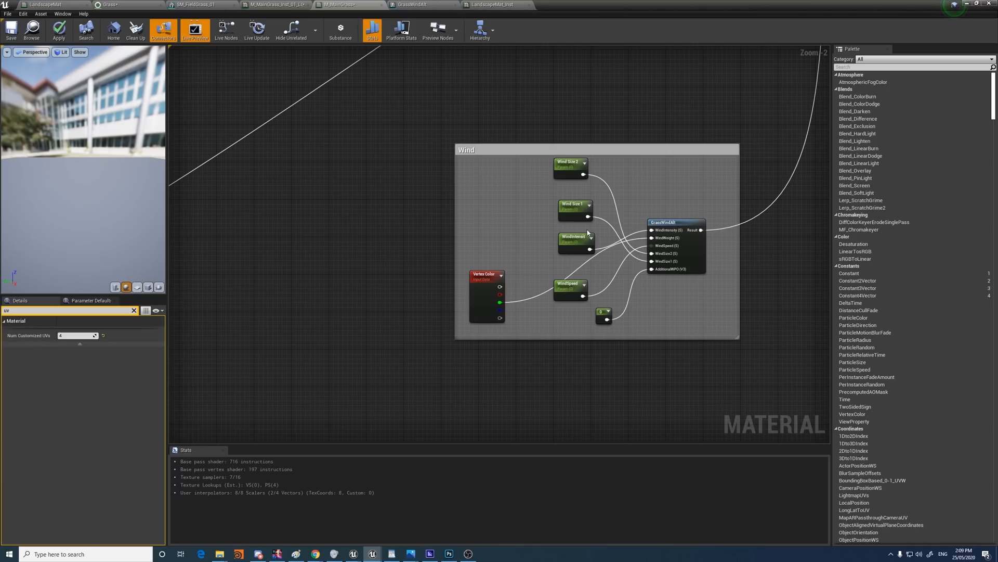
pyautogui.moveTo(535, 295)
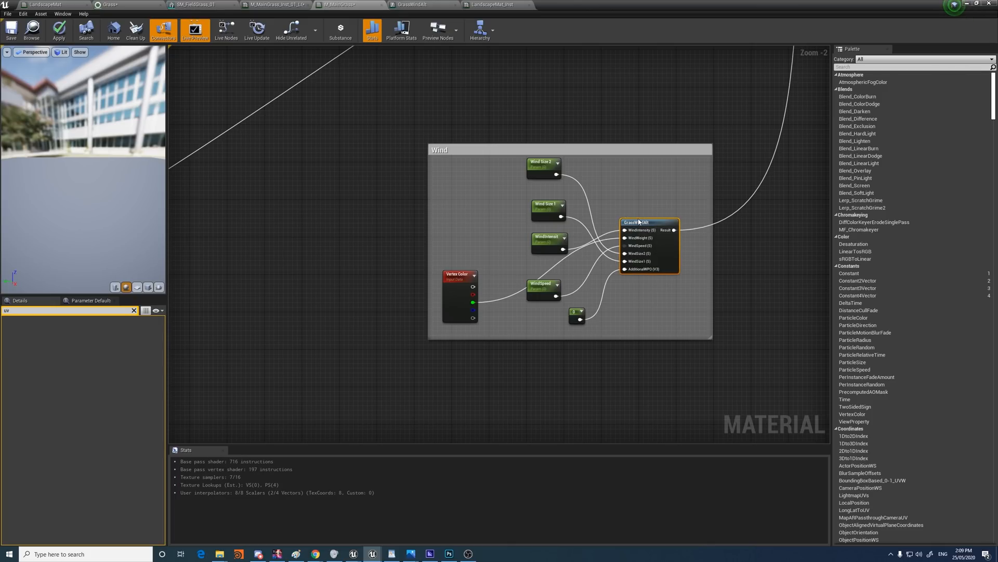
# - Select the GrassWindAlt wind function node in the Wind comment box
pyautogui.click(417, 4)
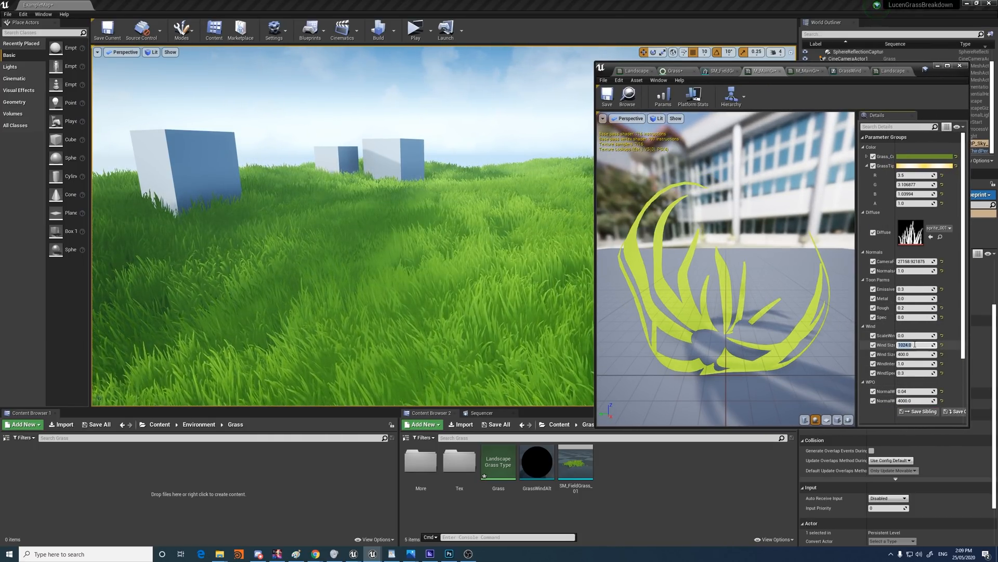
# - Try Wind Size values 100 and 2000, then set it back to 20000
pyautogui.write('100.0')
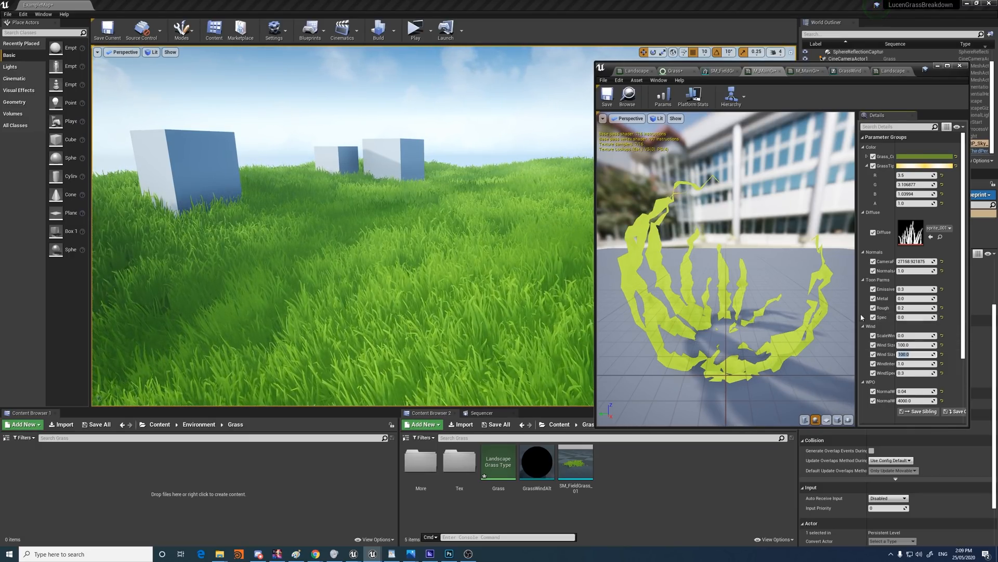
pyautogui.write('2000')
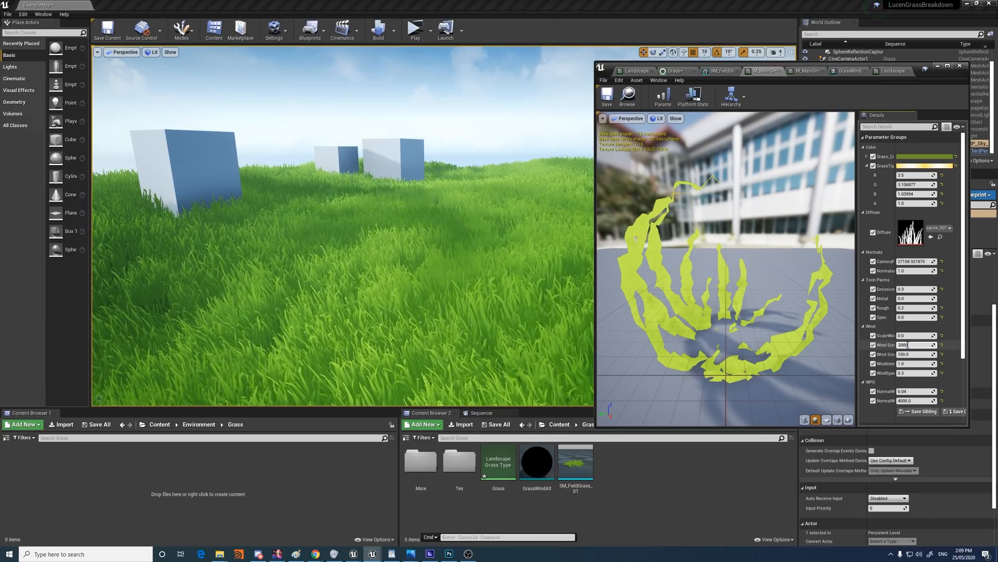
pyautogui.write('20000.0')
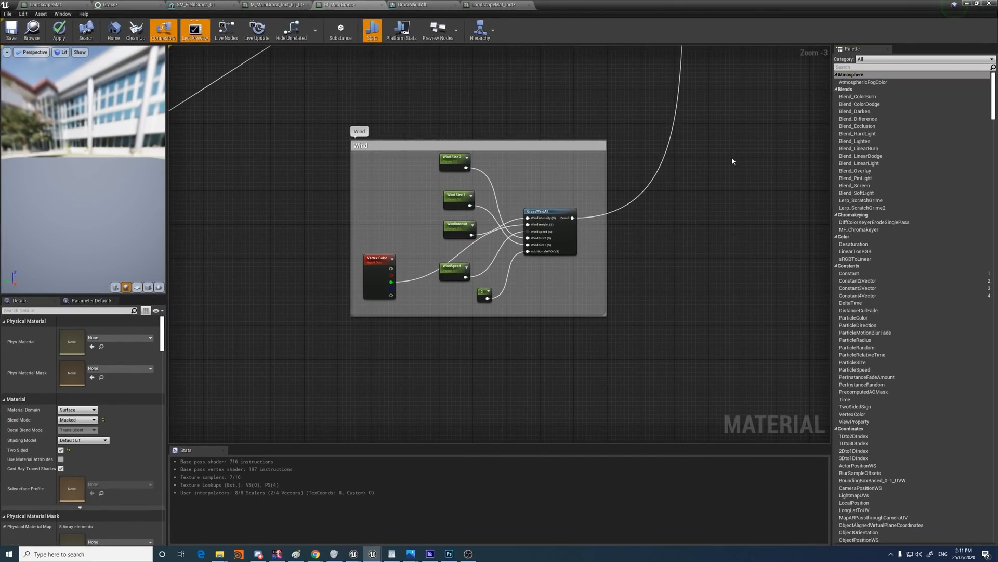
pyautogui.moveTo(625, 244)
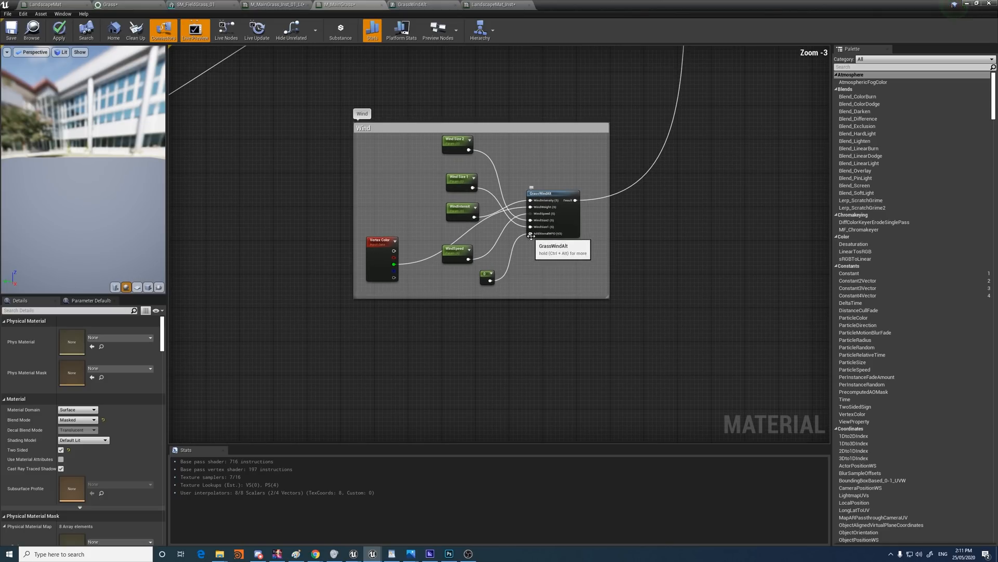
pyautogui.moveTo(529, 234); pyautogui.dragTo(448, 364)
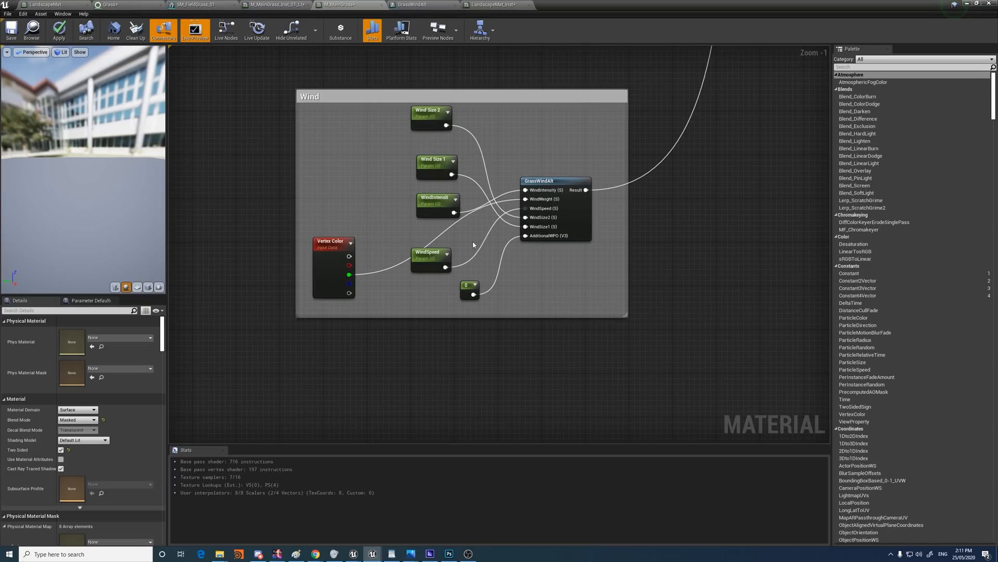
pyautogui.moveTo(494, 5)
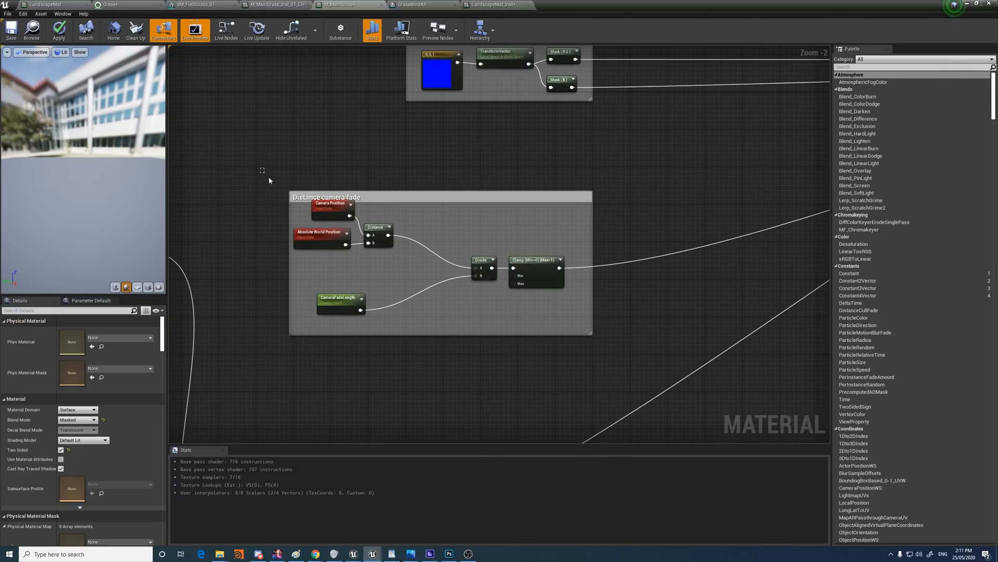
pyautogui.scroll(-3)
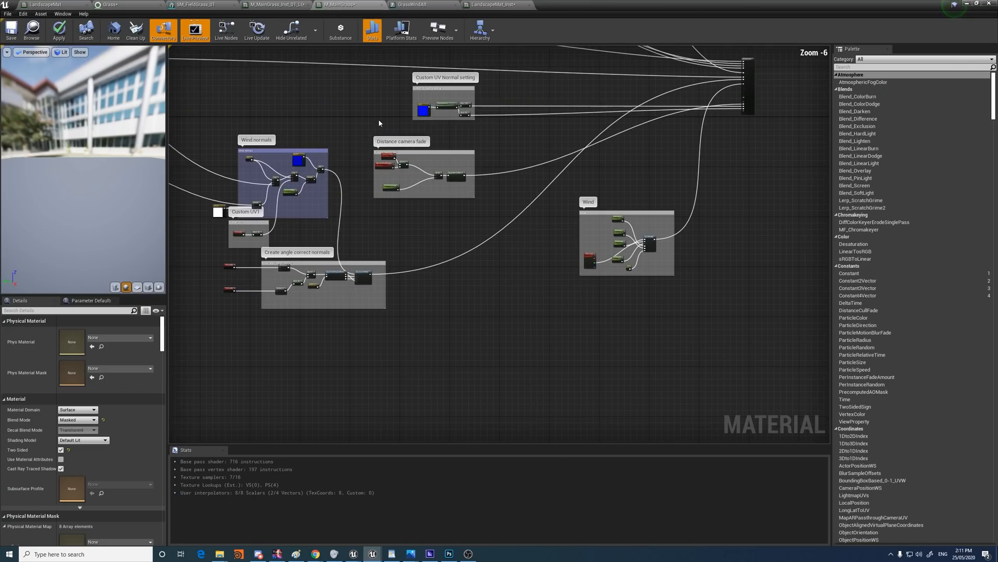
pyautogui.scroll(-3)
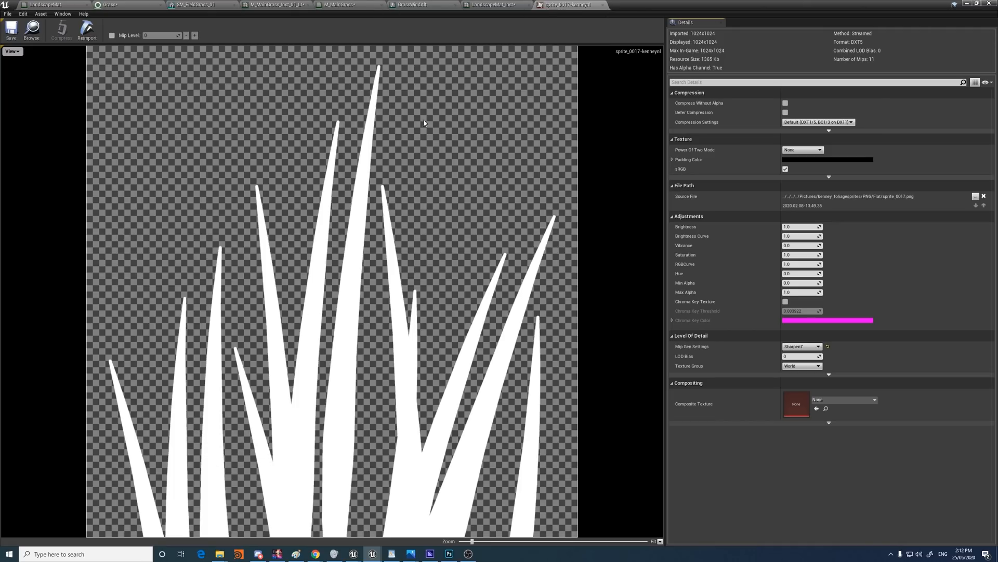
# - Open the white grass-blade sprite texture in the Texture Editor
pyautogui.click(495, 4)
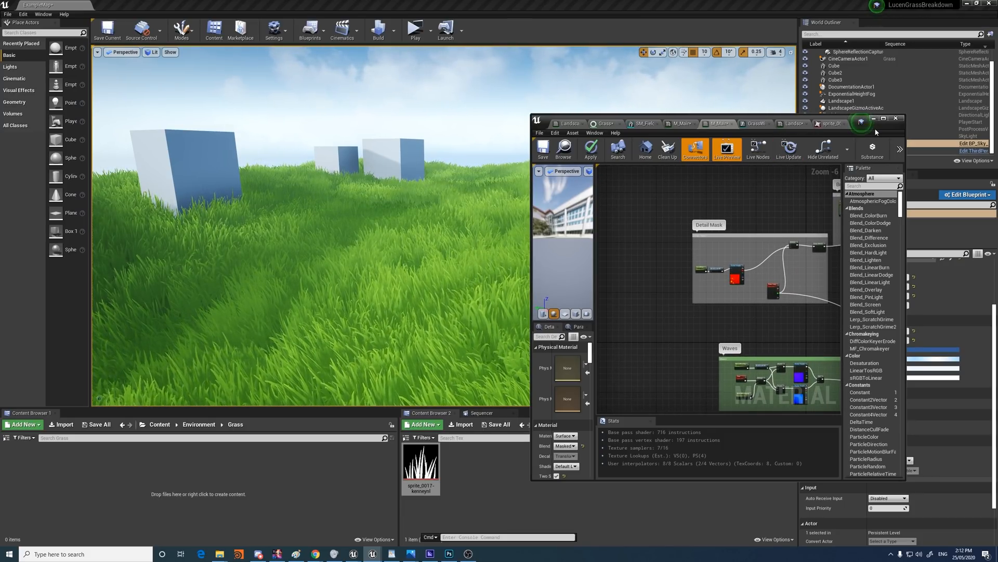
# - Maximize the Material Editor and open the Detail Mask's noise texture
pyautogui.click(884, 119)
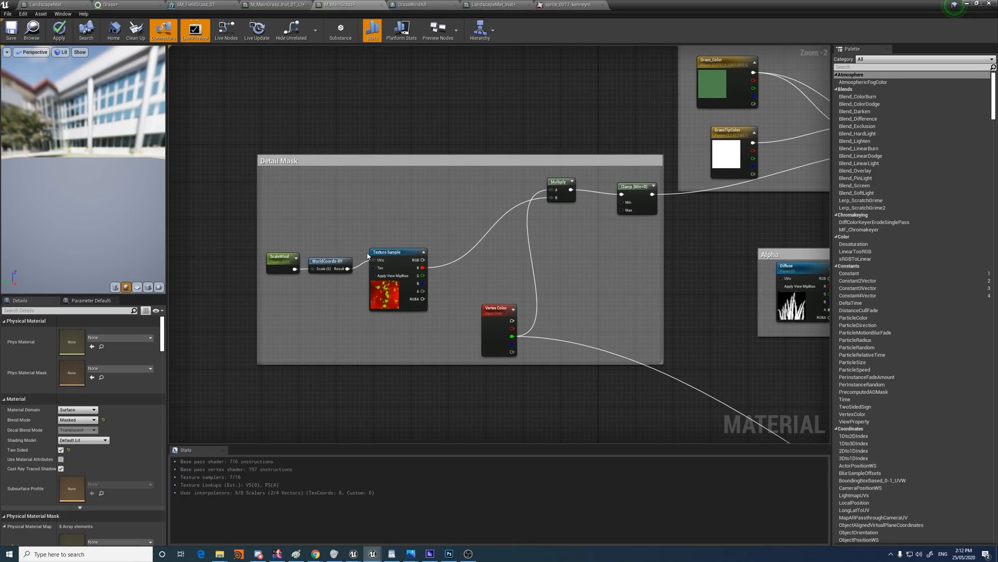
pyautogui.click(397, 252)
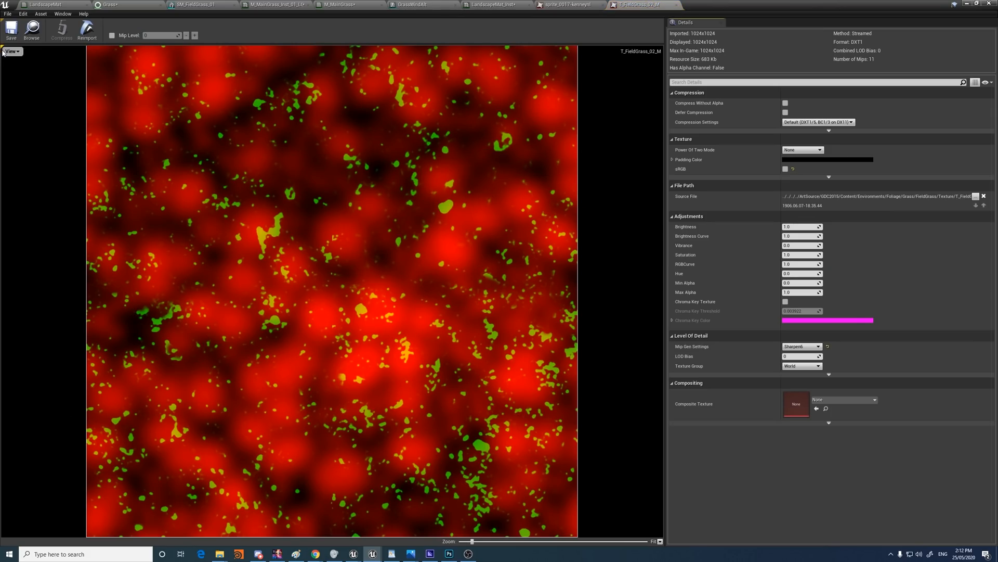
# - Show only the T_FieldGrass_02_M red channel, then return to the grass material graph
pyautogui.click(5, 92)
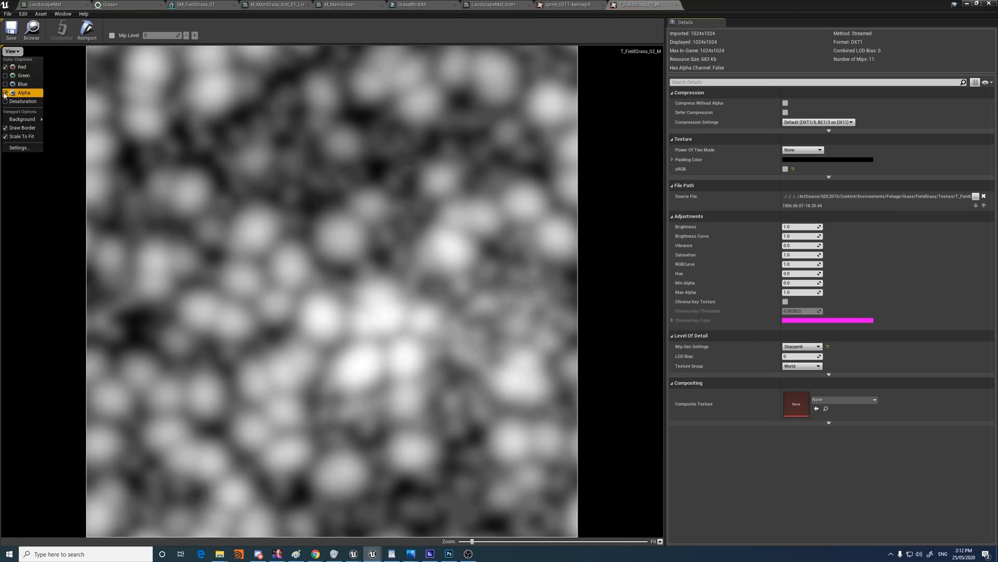
pyautogui.click(6, 92)
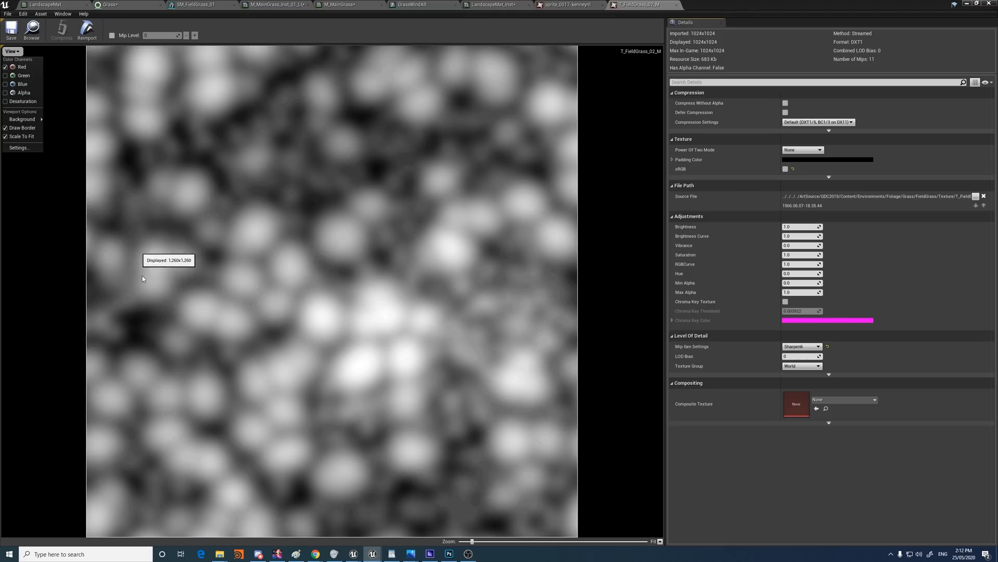
pyautogui.moveTo(525, 43)
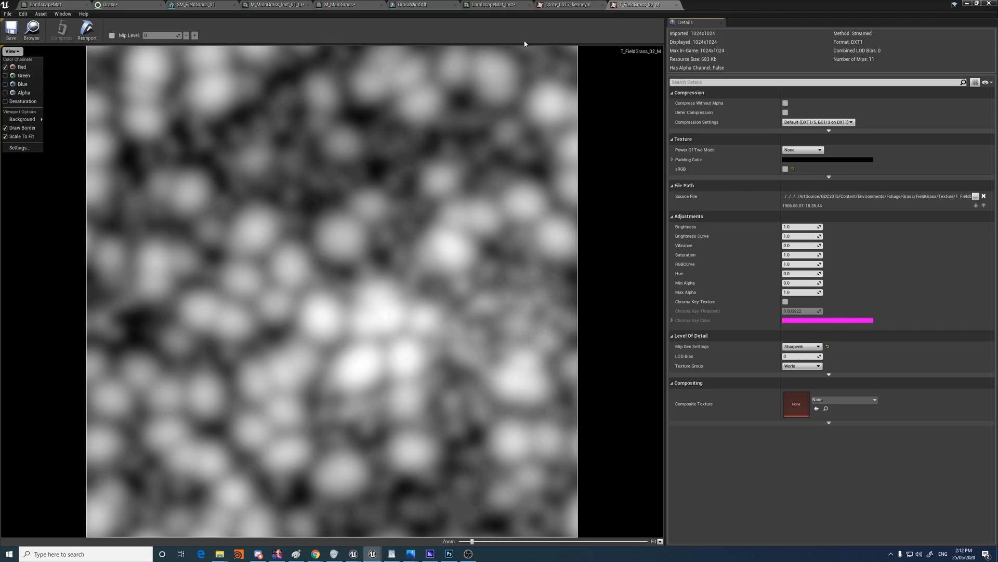
pyautogui.click(497, 4)
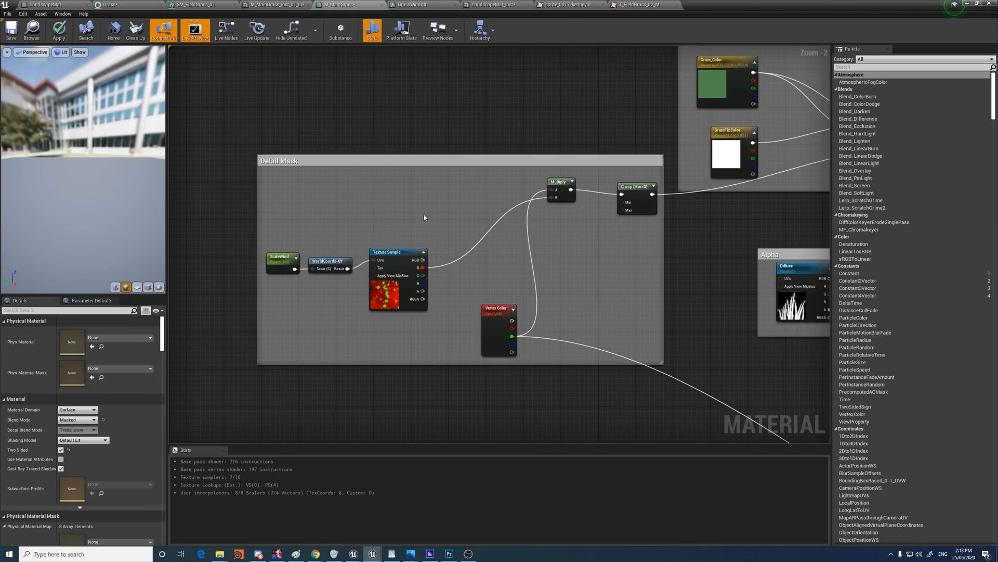
pyautogui.moveTo(516, 204)
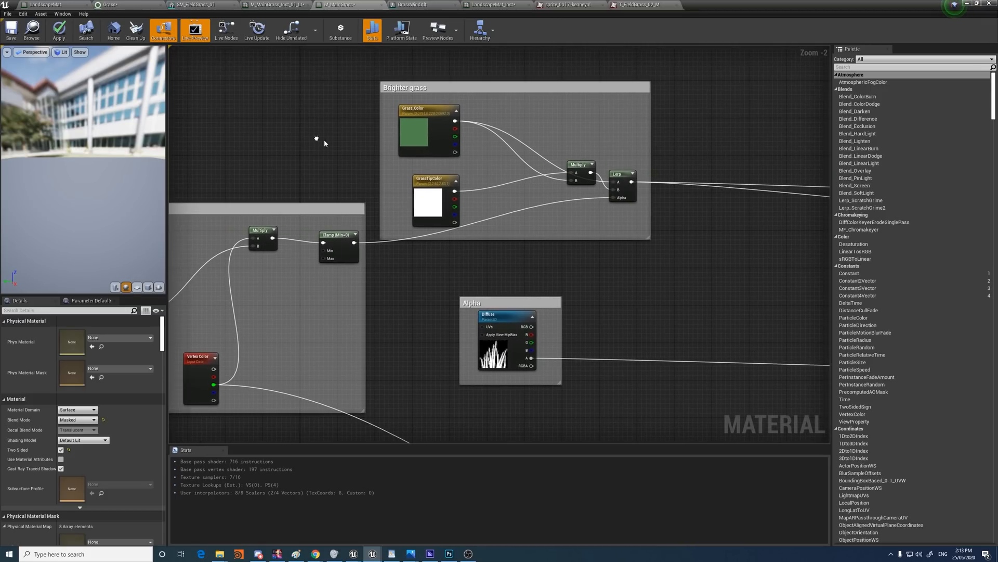
# - Select the Brighter grass group's Multiply node and open the GrassTipColor picker
pyautogui.click(579, 168)
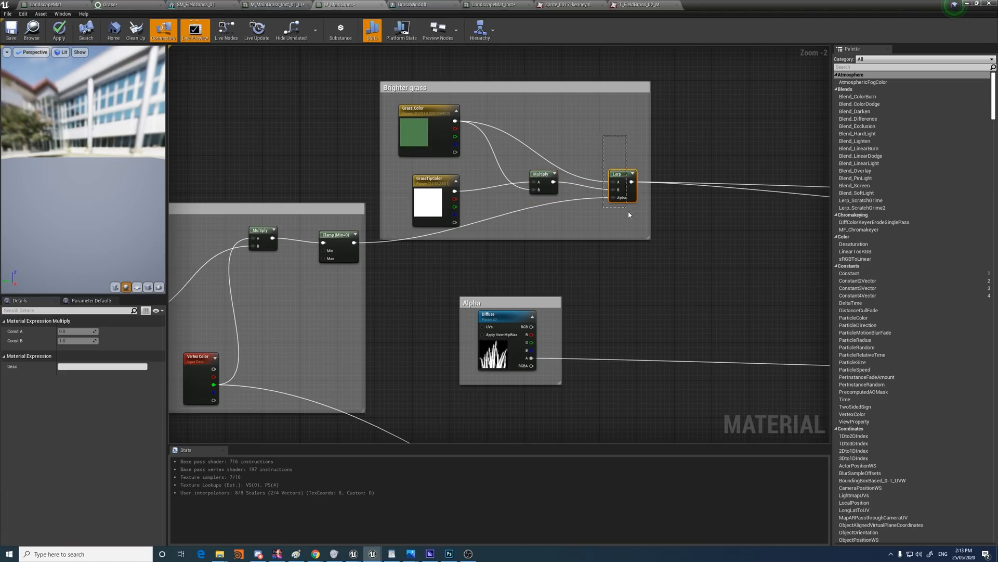
pyautogui.click(622, 185)
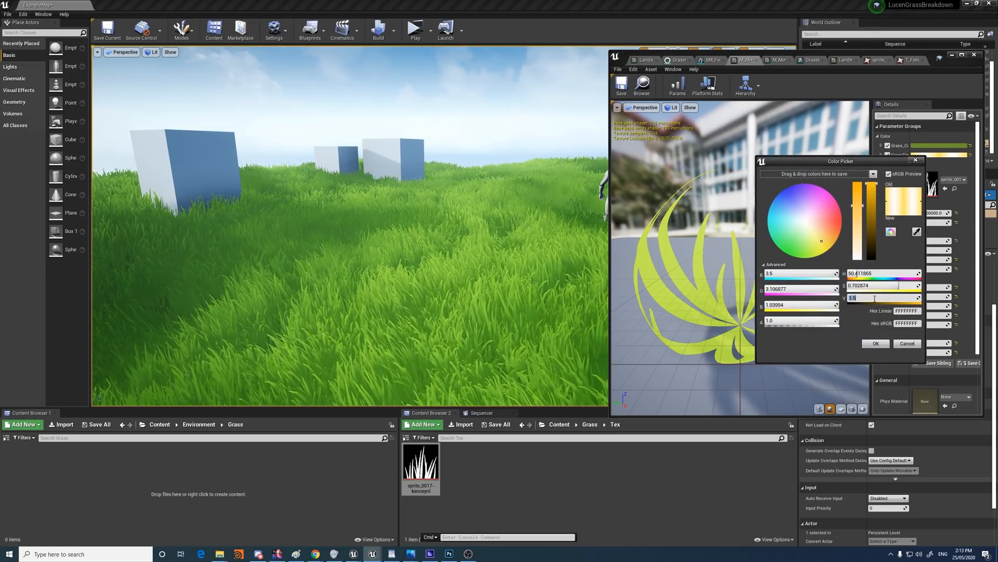
# - Enter colour values of 10 in the Color Picker and confirm
pyautogui.write('10')
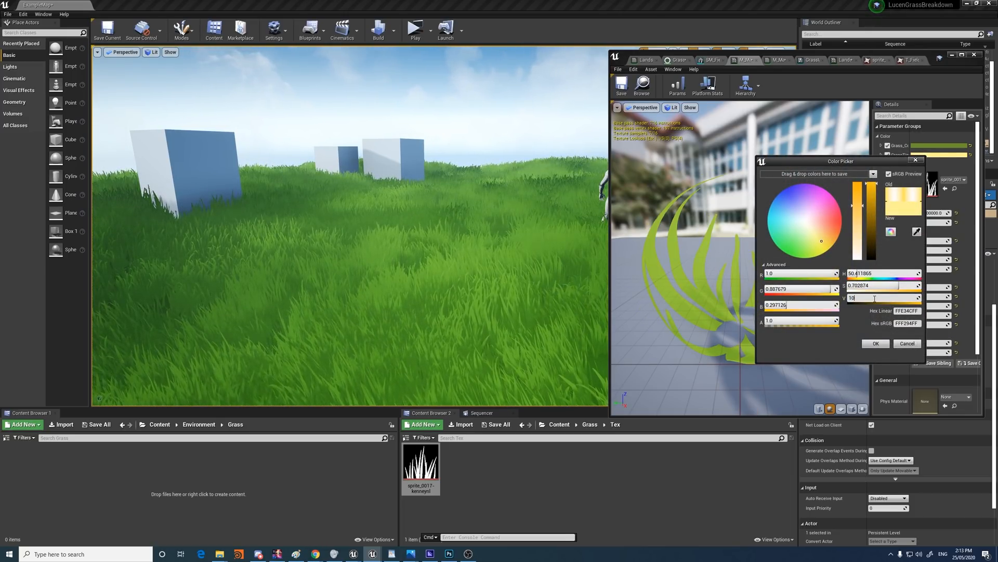
pyautogui.write('10.0')
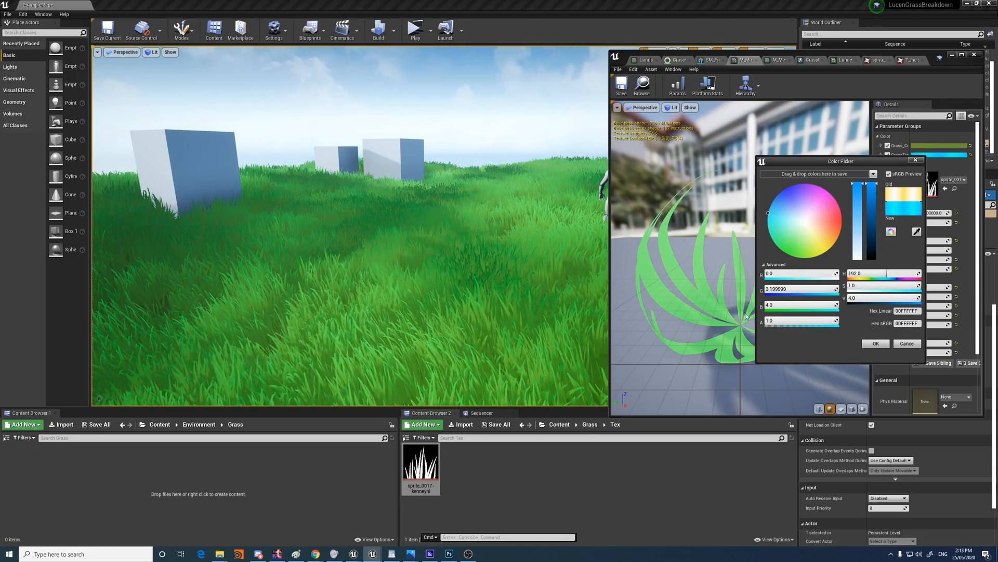
pyautogui.click(875, 343)
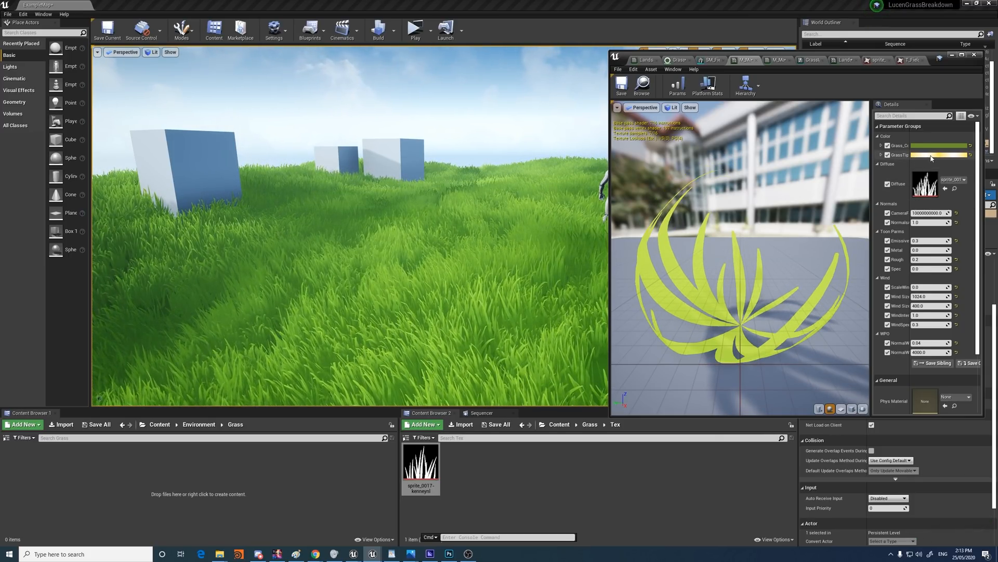
# - Give GrassTipColor a new pale yellow hex value and confirm it
pyautogui.click(948, 155)
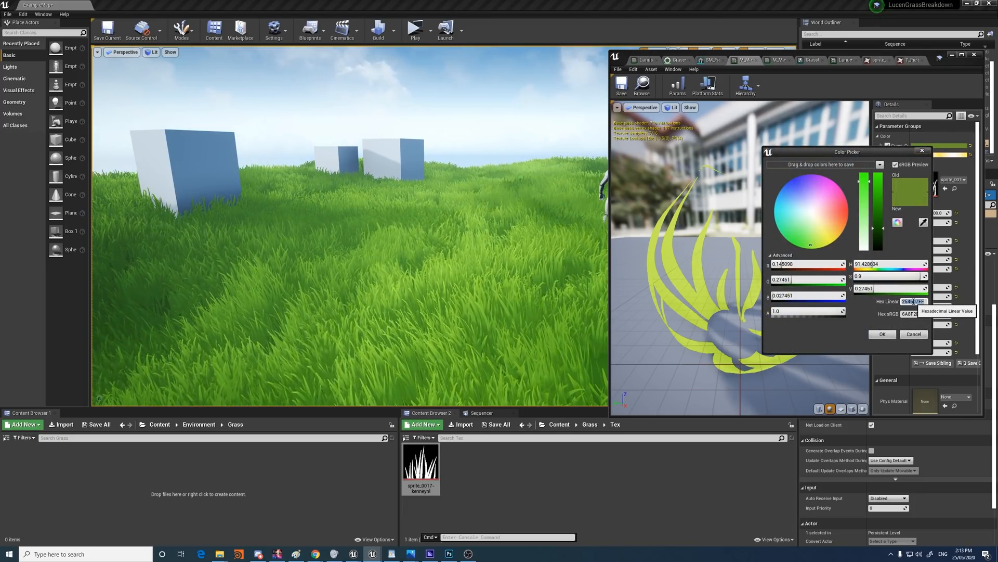
pyautogui.click(882, 334)
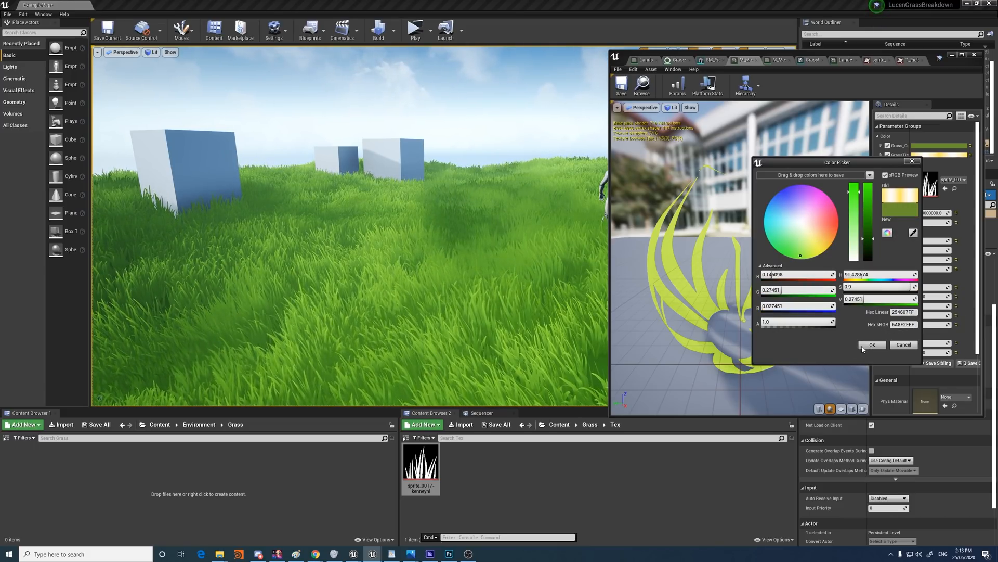
pyautogui.click(872, 344)
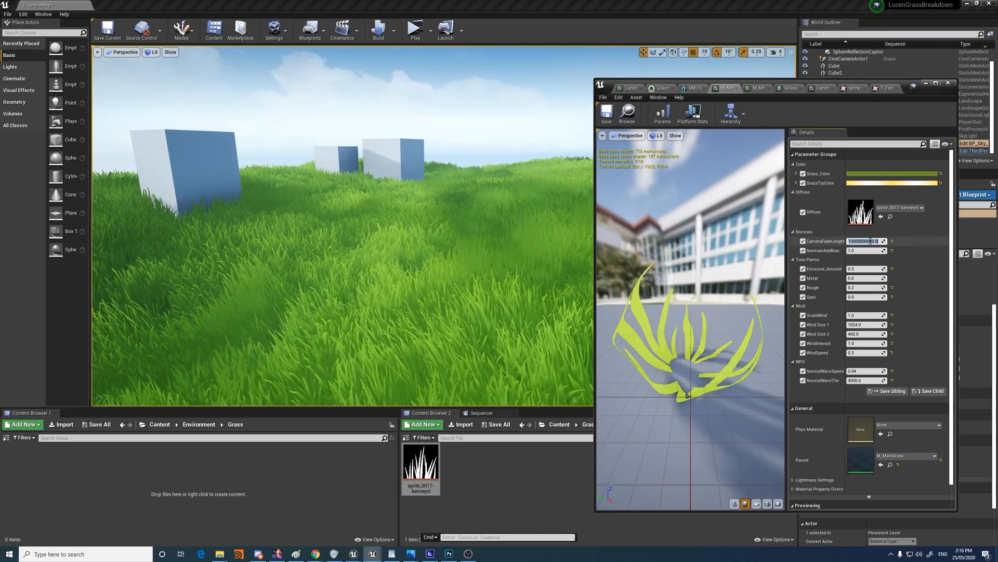
# - Set CameraFadeLength to 25000 and the toon fields to 0.3 and 1.0
pyautogui.write('25000.0')
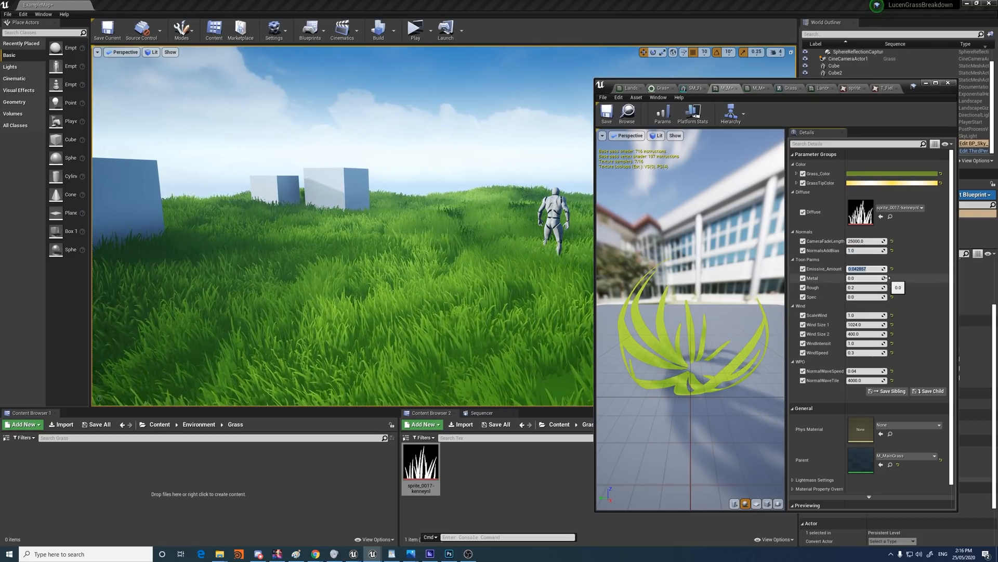
pyautogui.write('0.3')
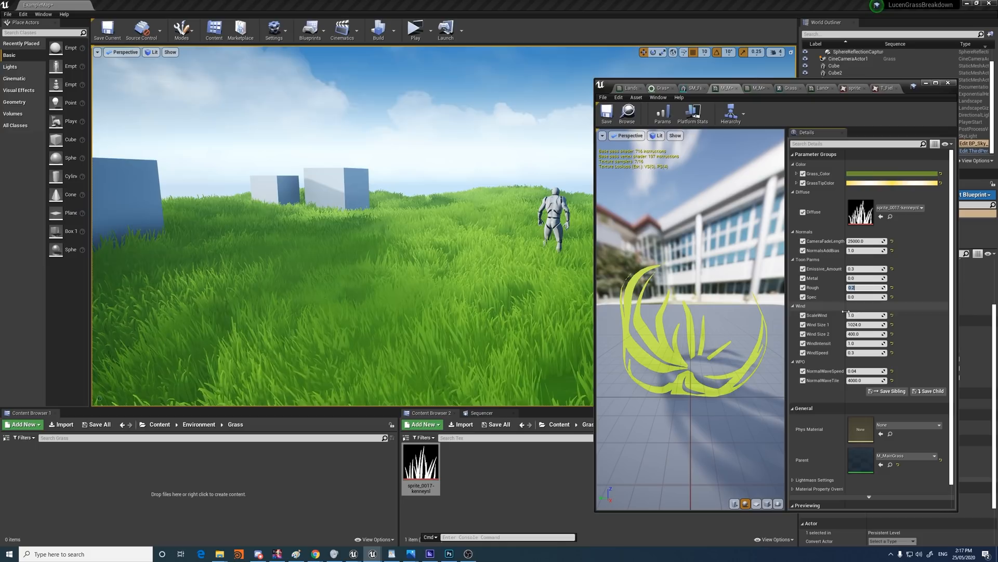
pyautogui.write('1.0')
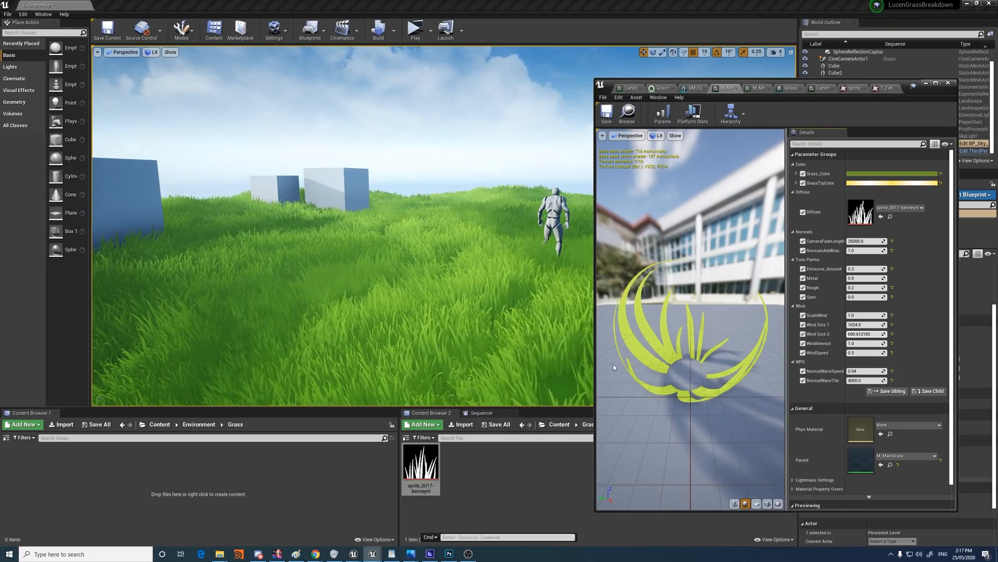
# - Retune the wind fields to 400, 0.4, 0.1 and 0.3
pyautogui.write('400.0')
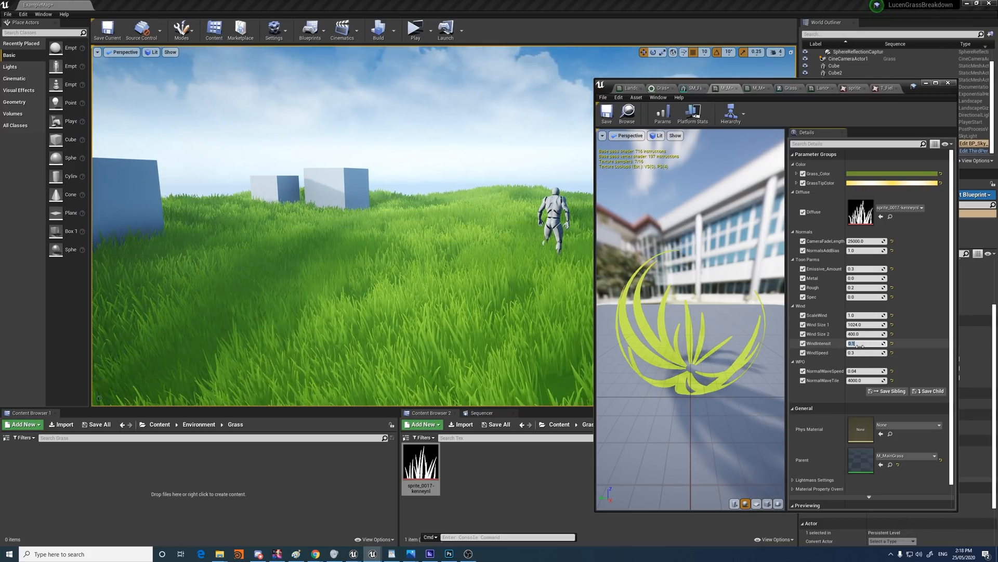
pyautogui.write('0.4')
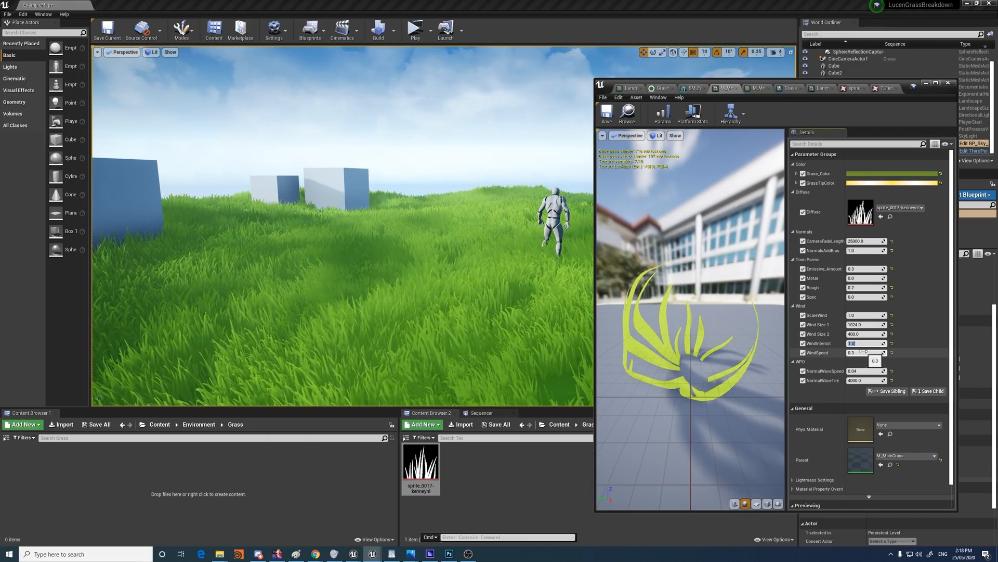
pyautogui.write('0.1')
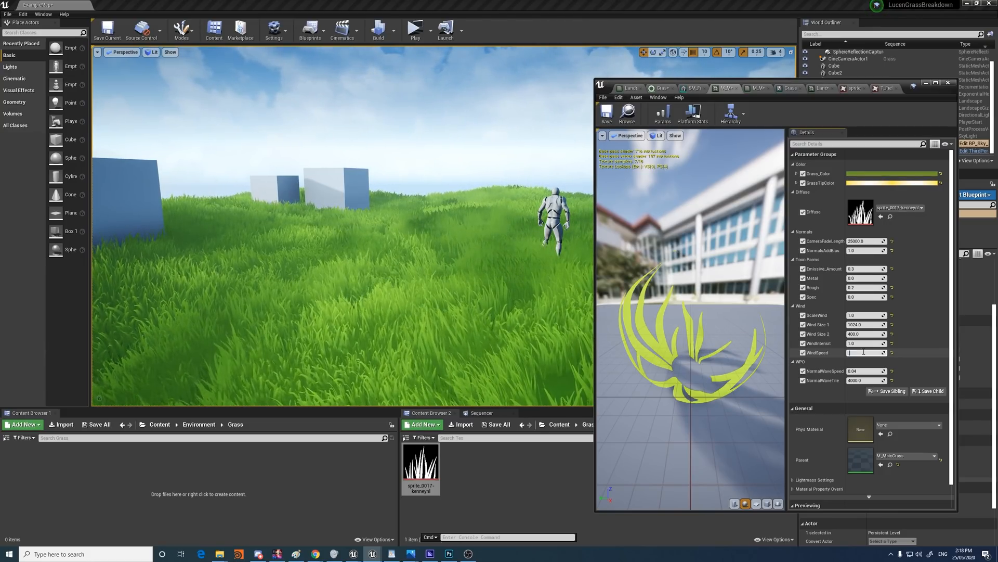
pyautogui.write('0.3')
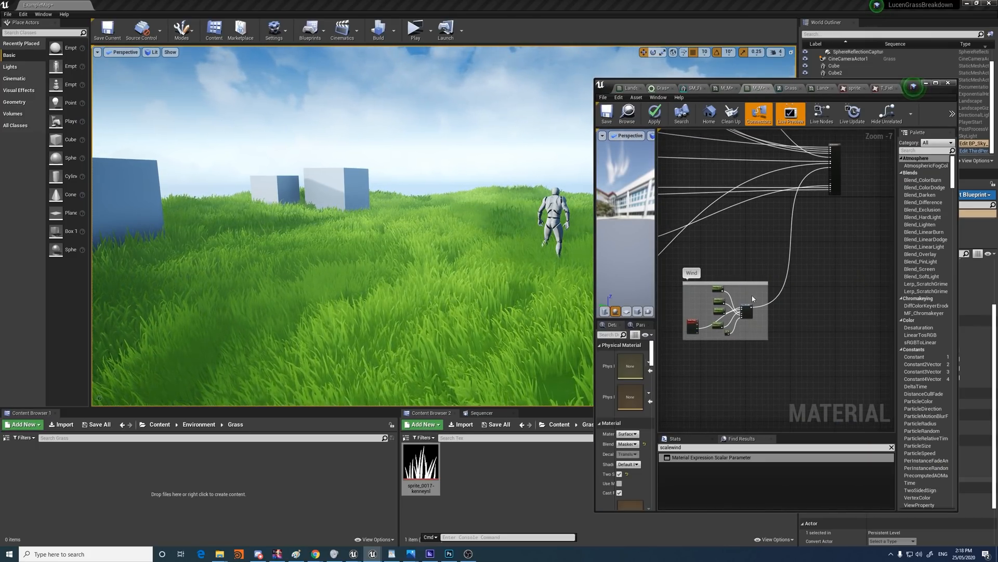
# - Zoom into the base material's Wind nodes, then return to the grass material instance
pyautogui.scroll(-3)
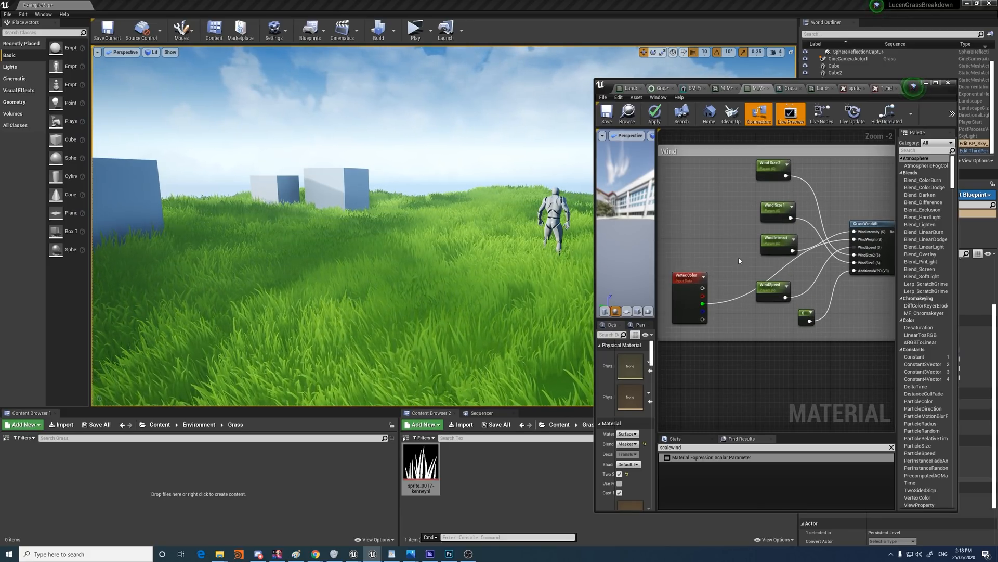
pyautogui.click(726, 88)
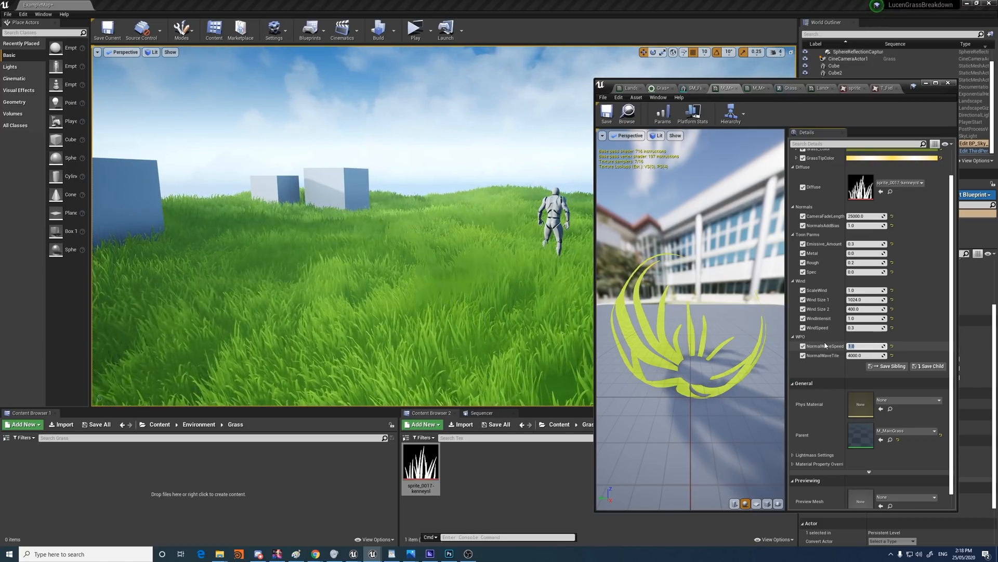
# - Enter 0.2 as the grass material instance's NormalWaveSpeed
pyautogui.write('0.200015')
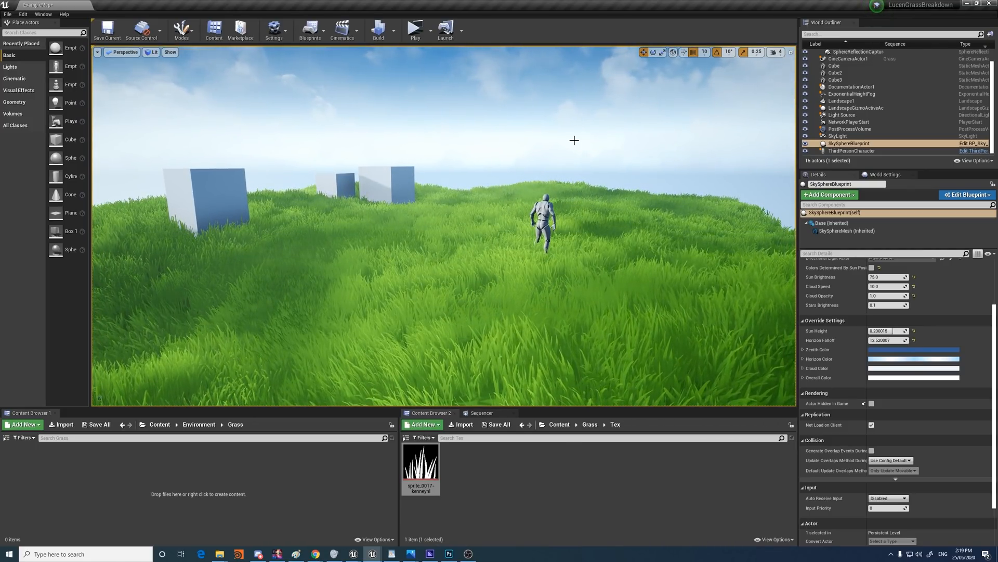
# - Run the console command r.TemporalAASamples 4
pyautogui.write('r.TemporalAASamples 4')
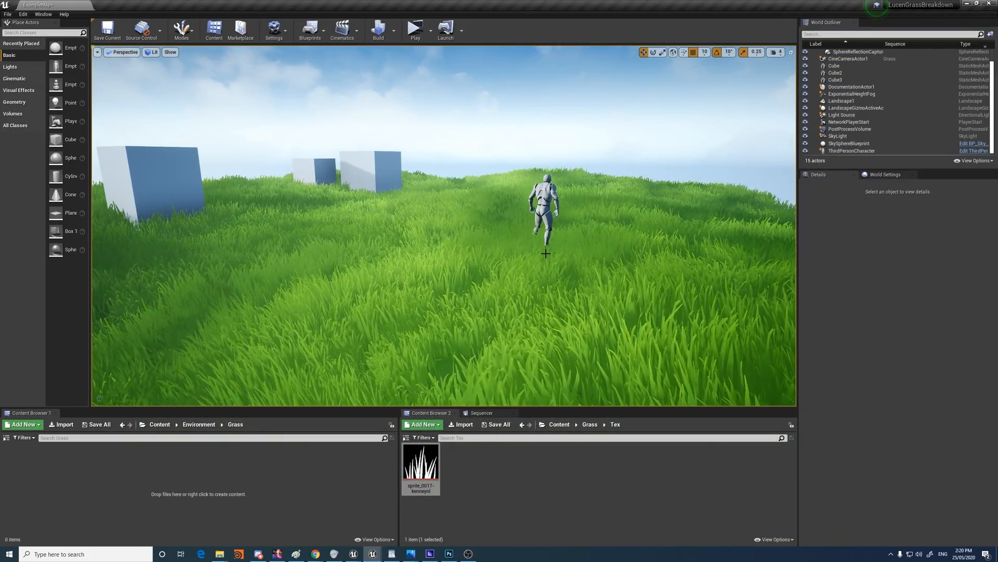
# - In Project Settings, switch the Anti-Aliasing Method from TemporalAA to MSAA
pyautogui.rightClick(398, 201)
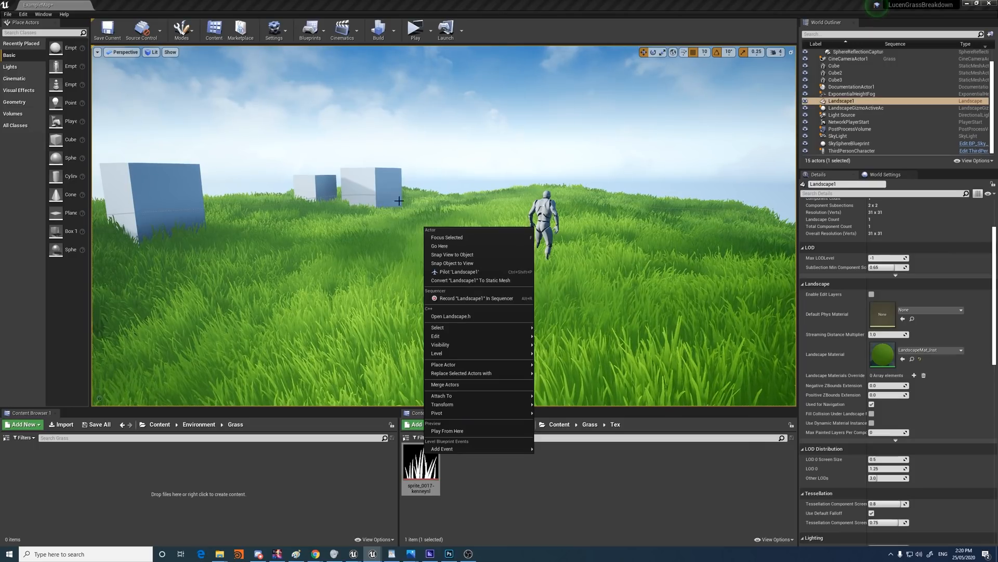
pyautogui.click(23, 14)
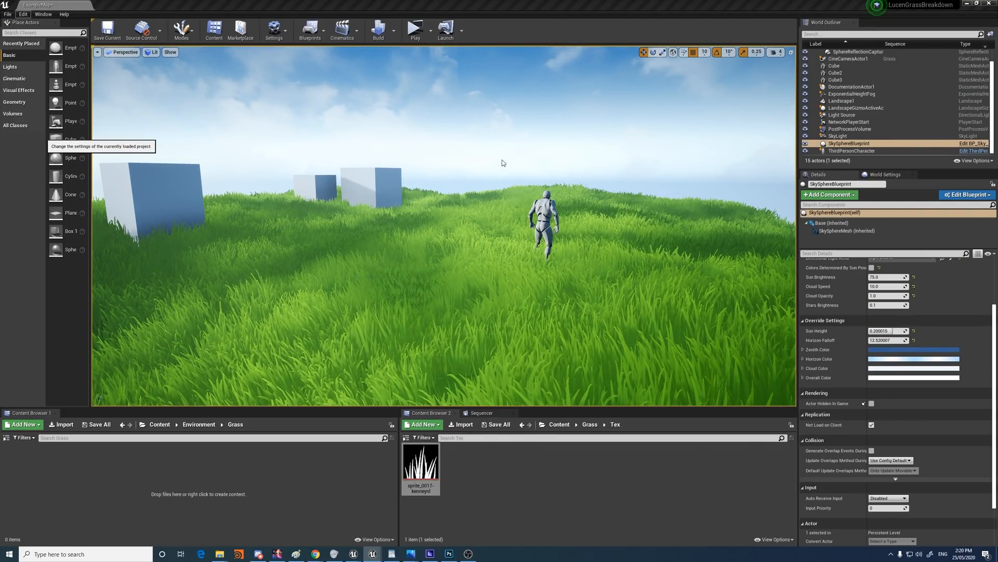
pyautogui.click(273, 30)
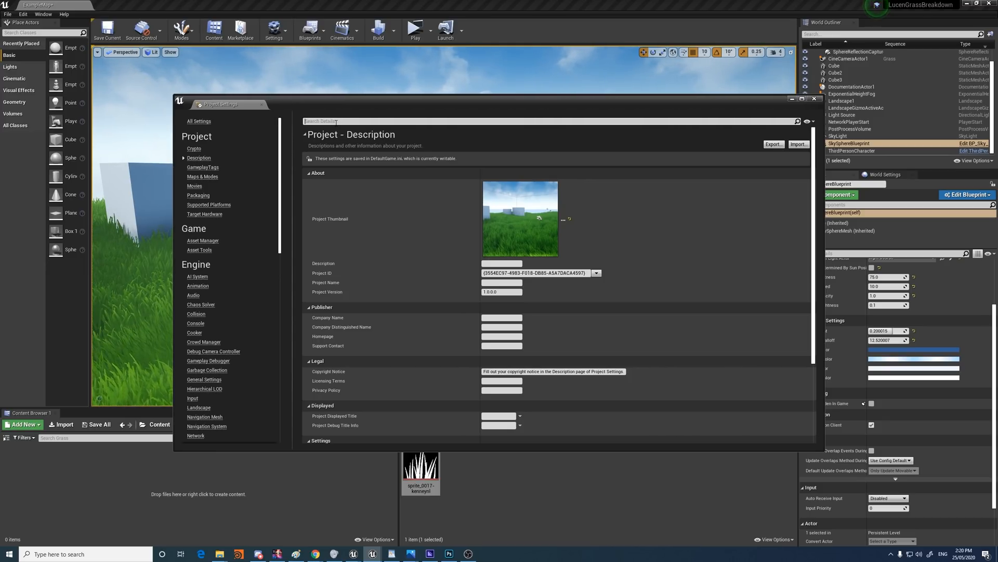
pyautogui.write('anti')
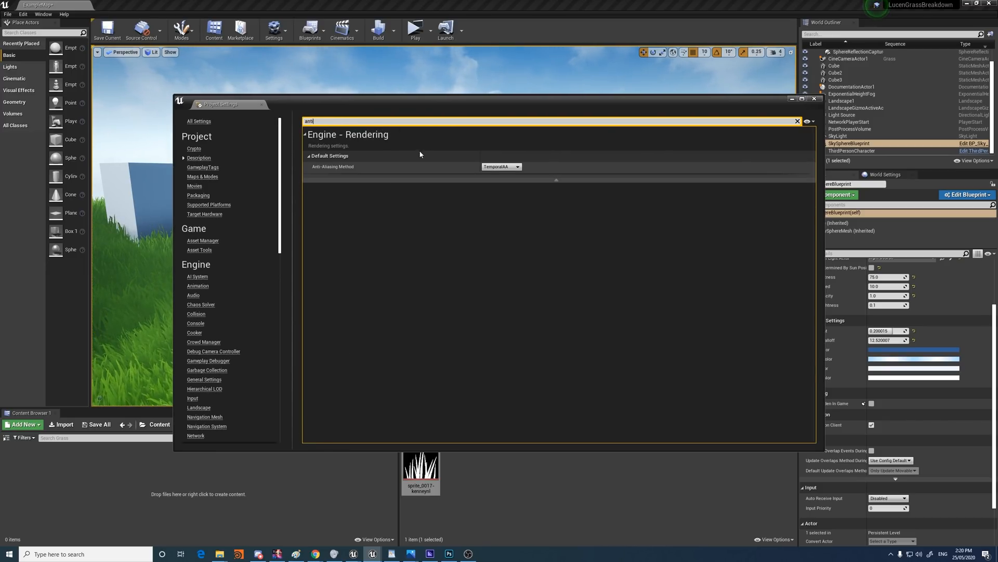
pyautogui.click(501, 167)
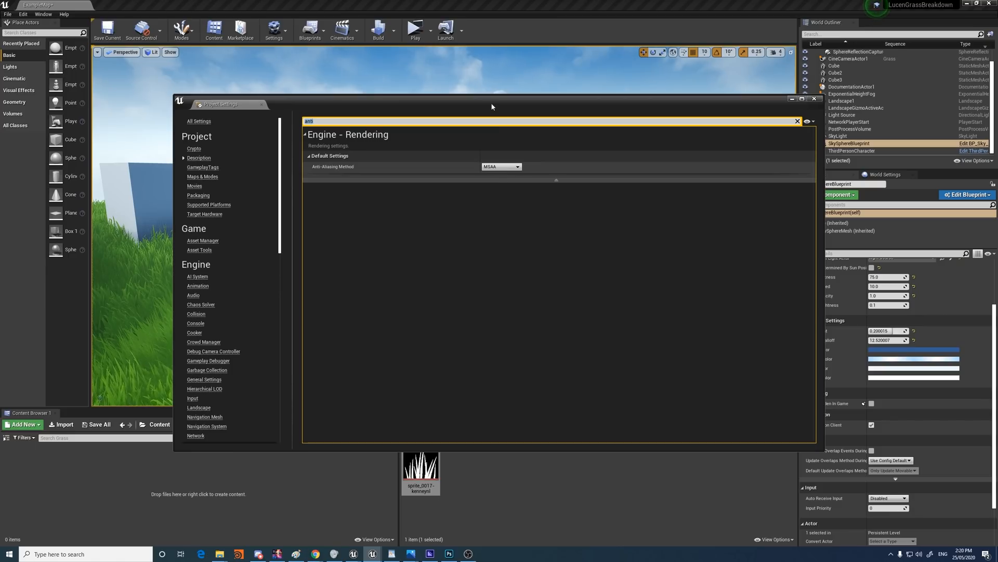
pyautogui.click(814, 99)
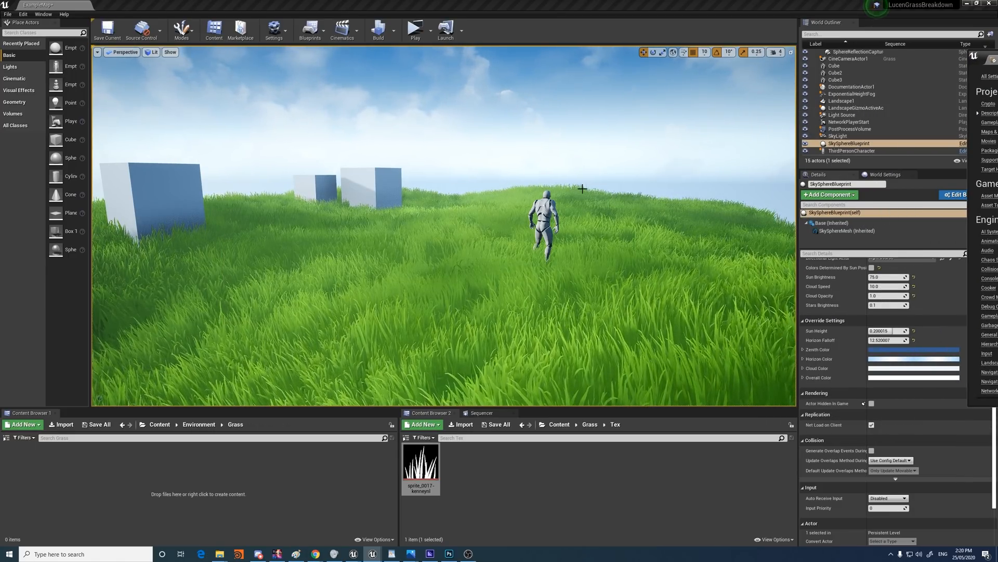
# - Enable r.Tonemapper.Sharpen 1 and start a play preview of the grassy level
pyautogui.write('r.Tonemapper.Sharpen 1')
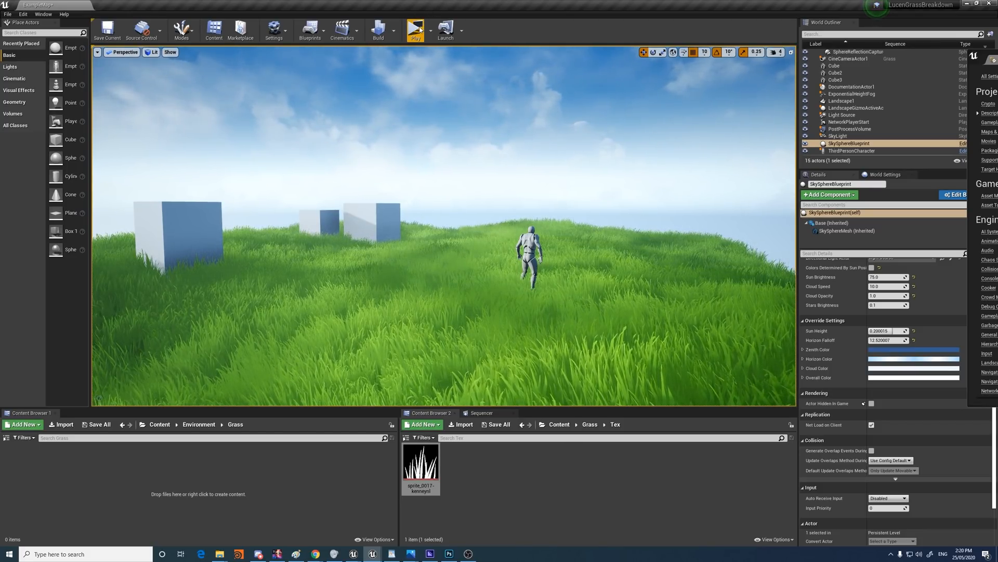
pyautogui.click(415, 29)
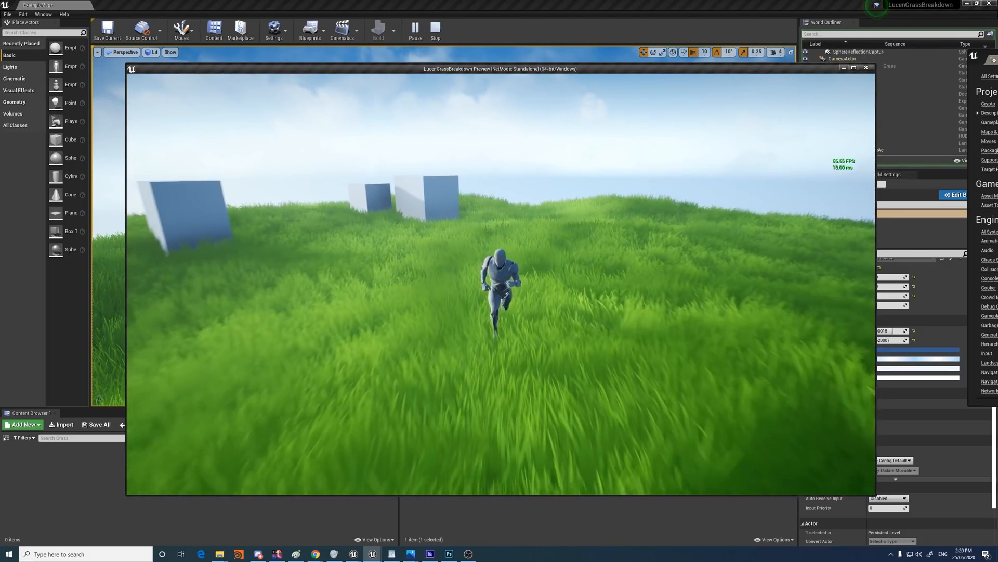